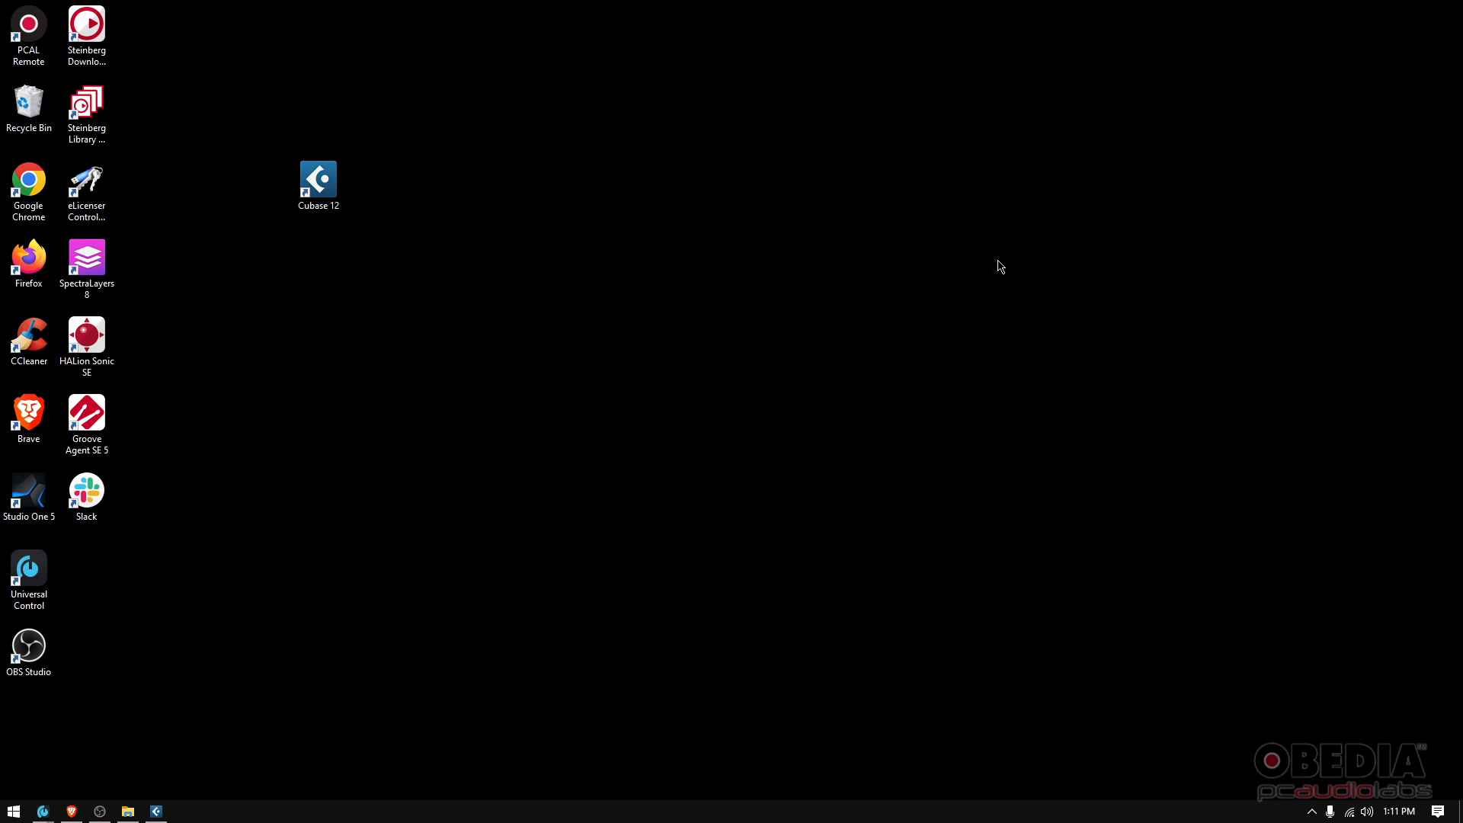
- Launch Cubase 12, load the Alternative Rock Band project and maximize its window
double_click(317, 180)
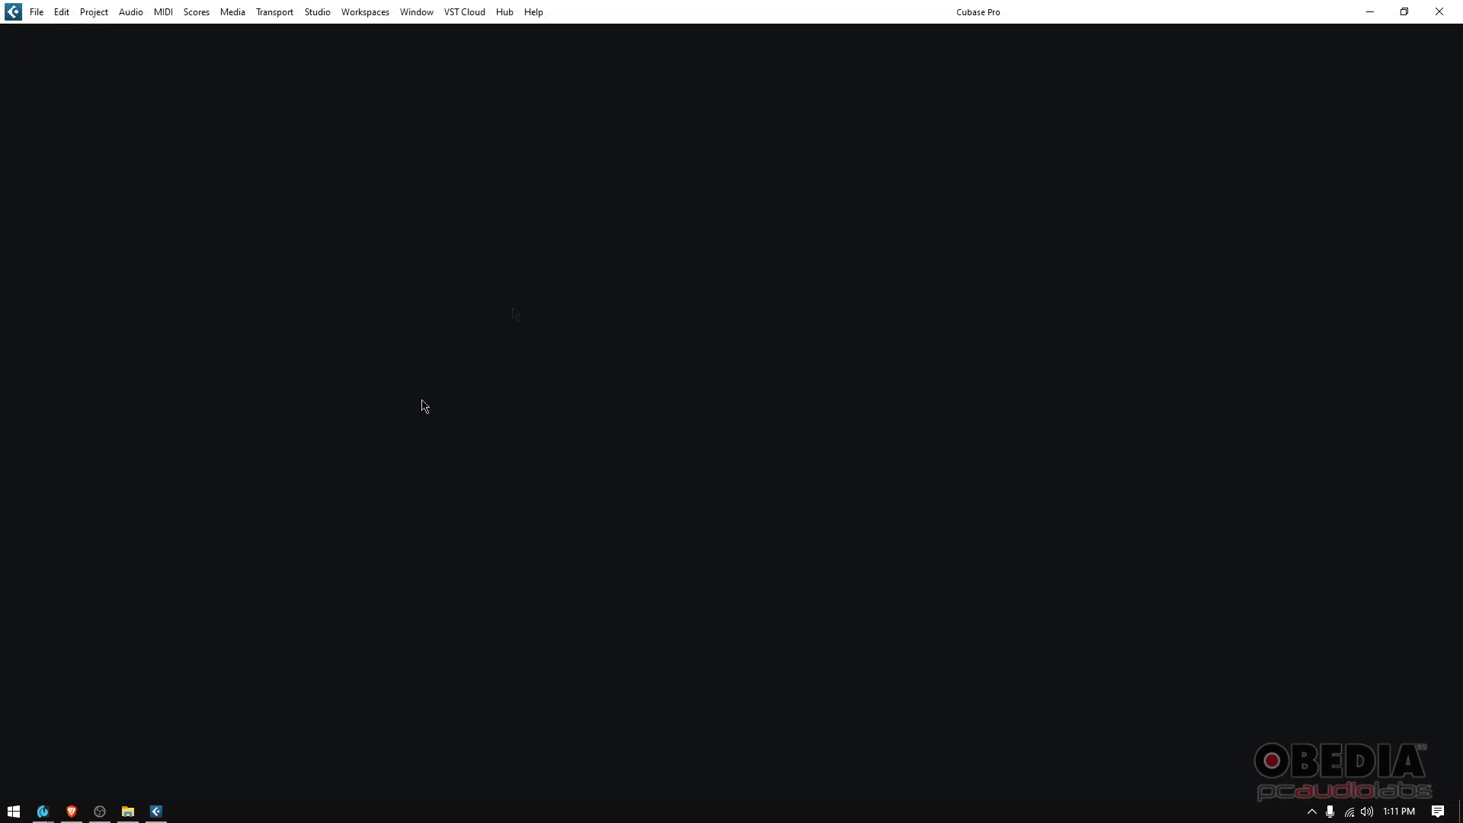
left_click(416, 10)
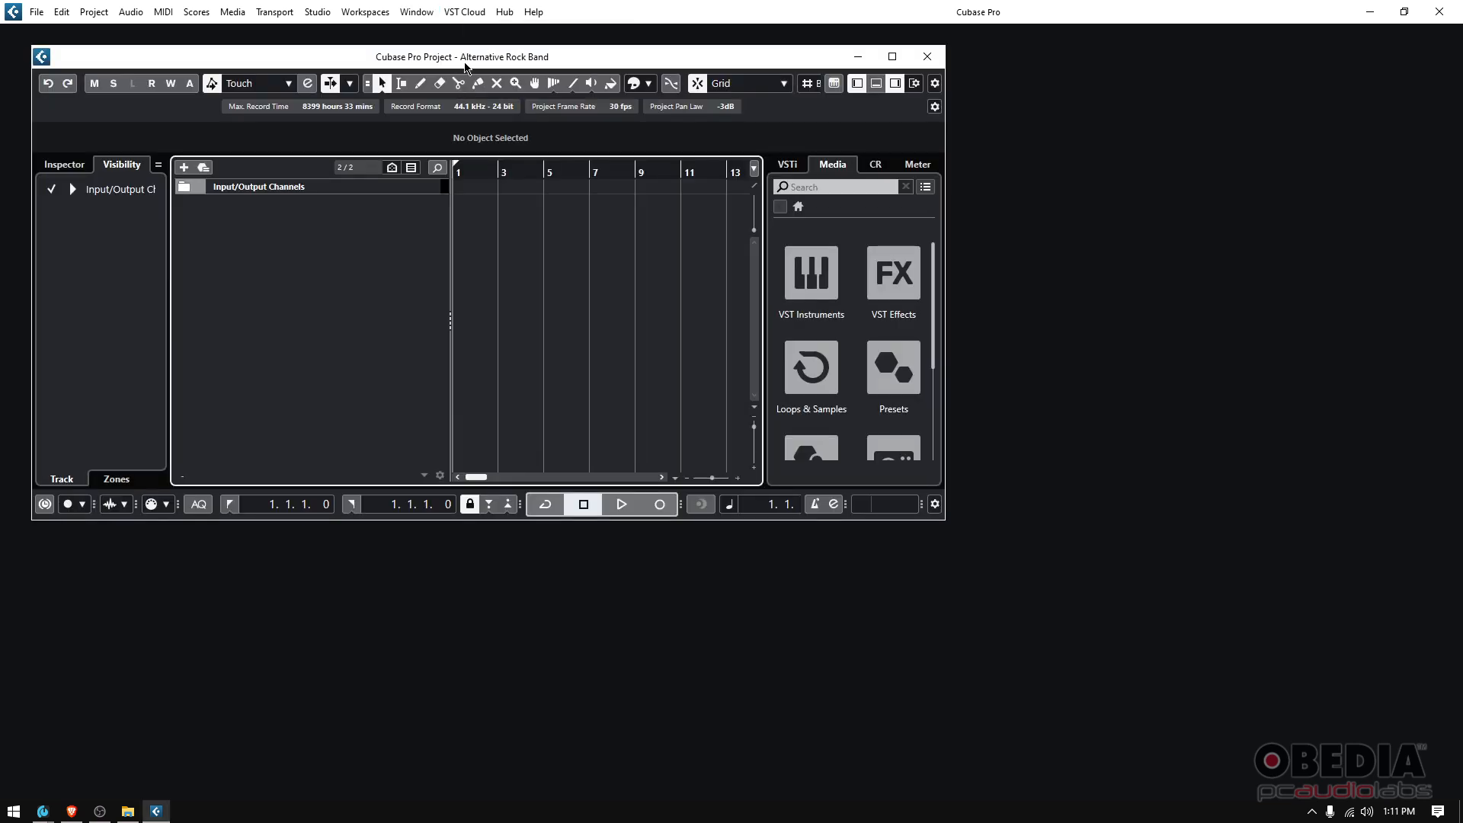
left_click(888, 56)
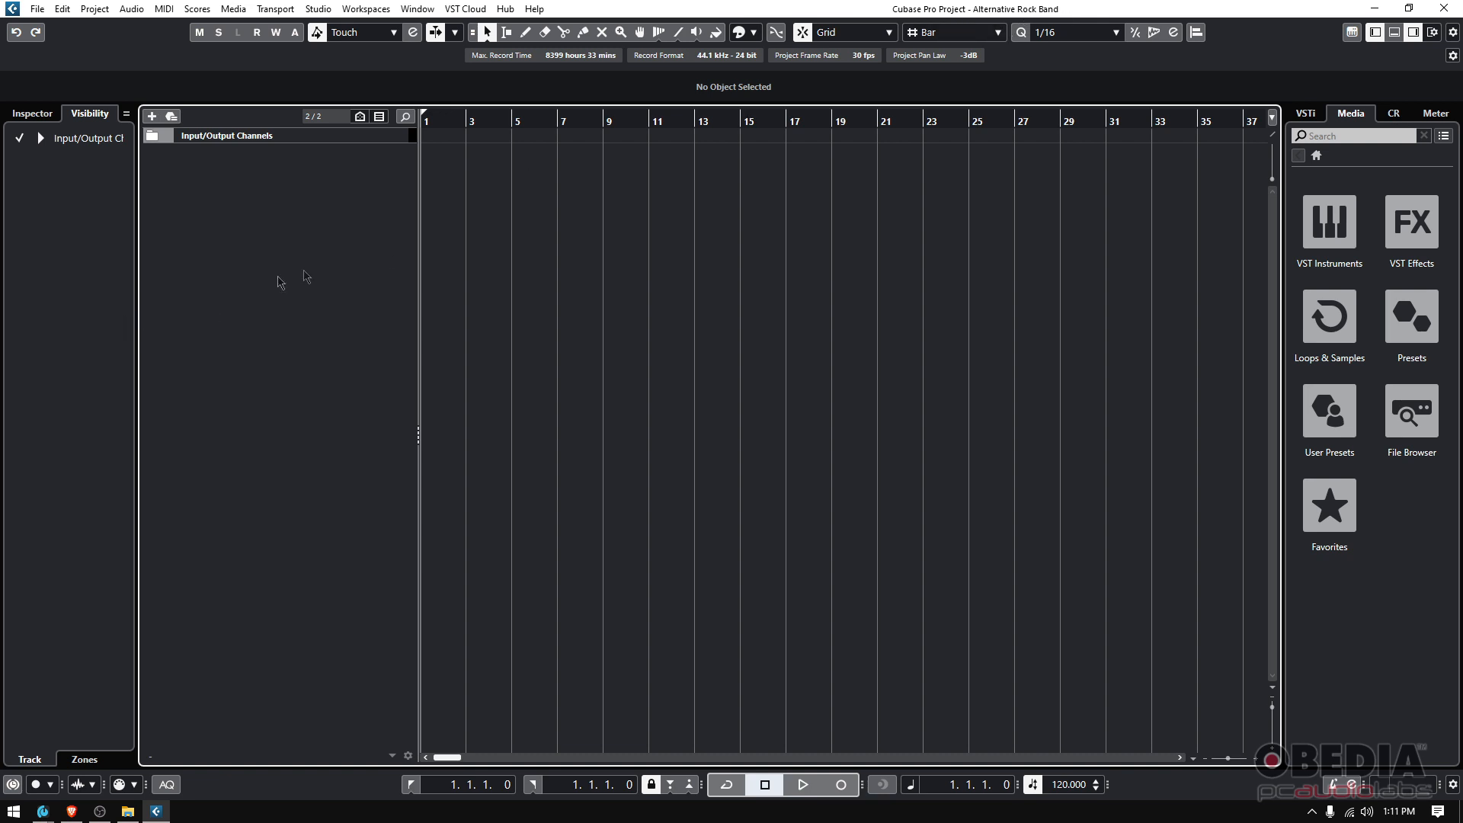
mouse_move(313, 241)
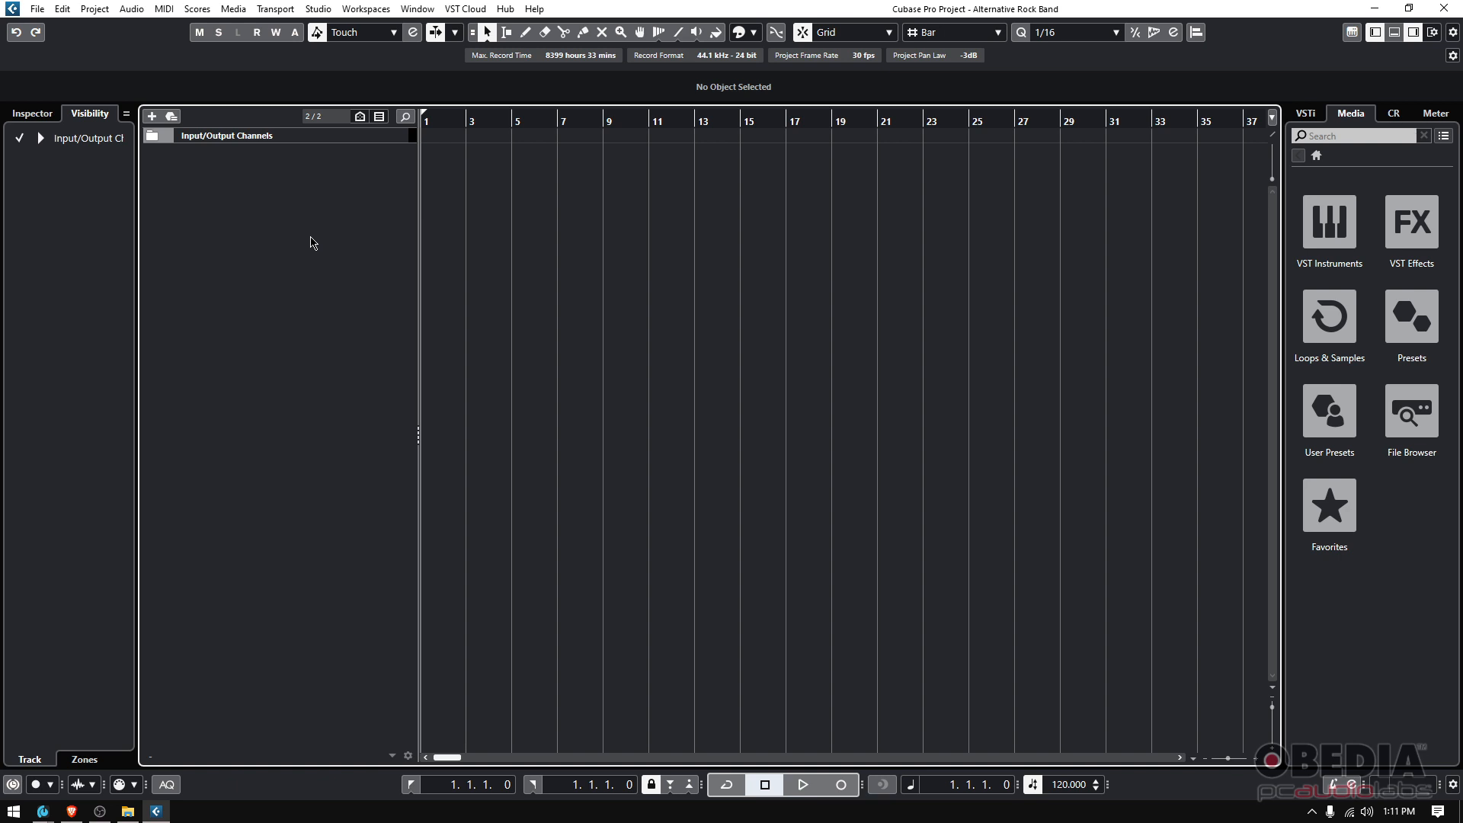
left_click(317, 9)
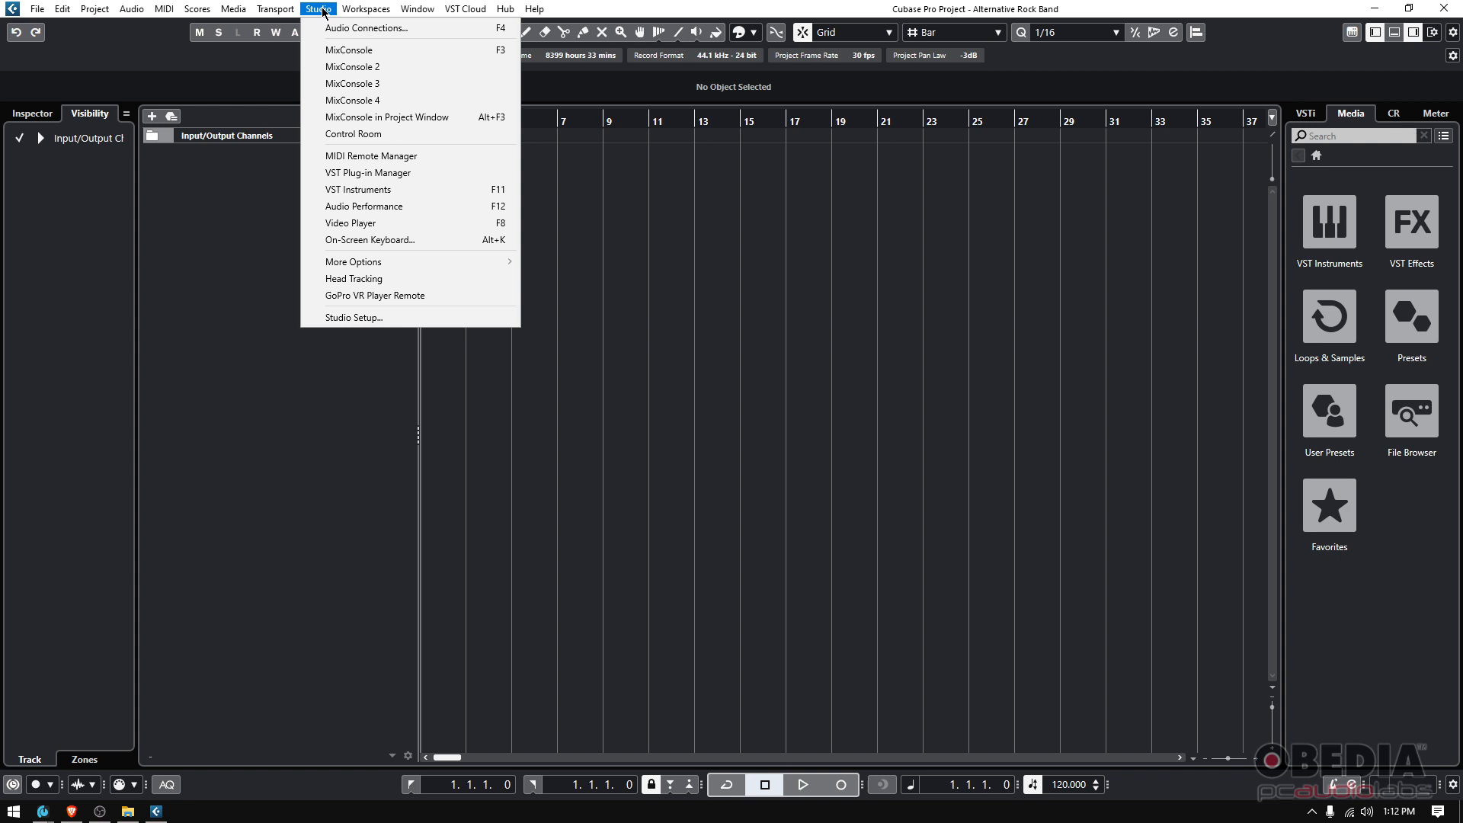
mouse_move(318, 9)
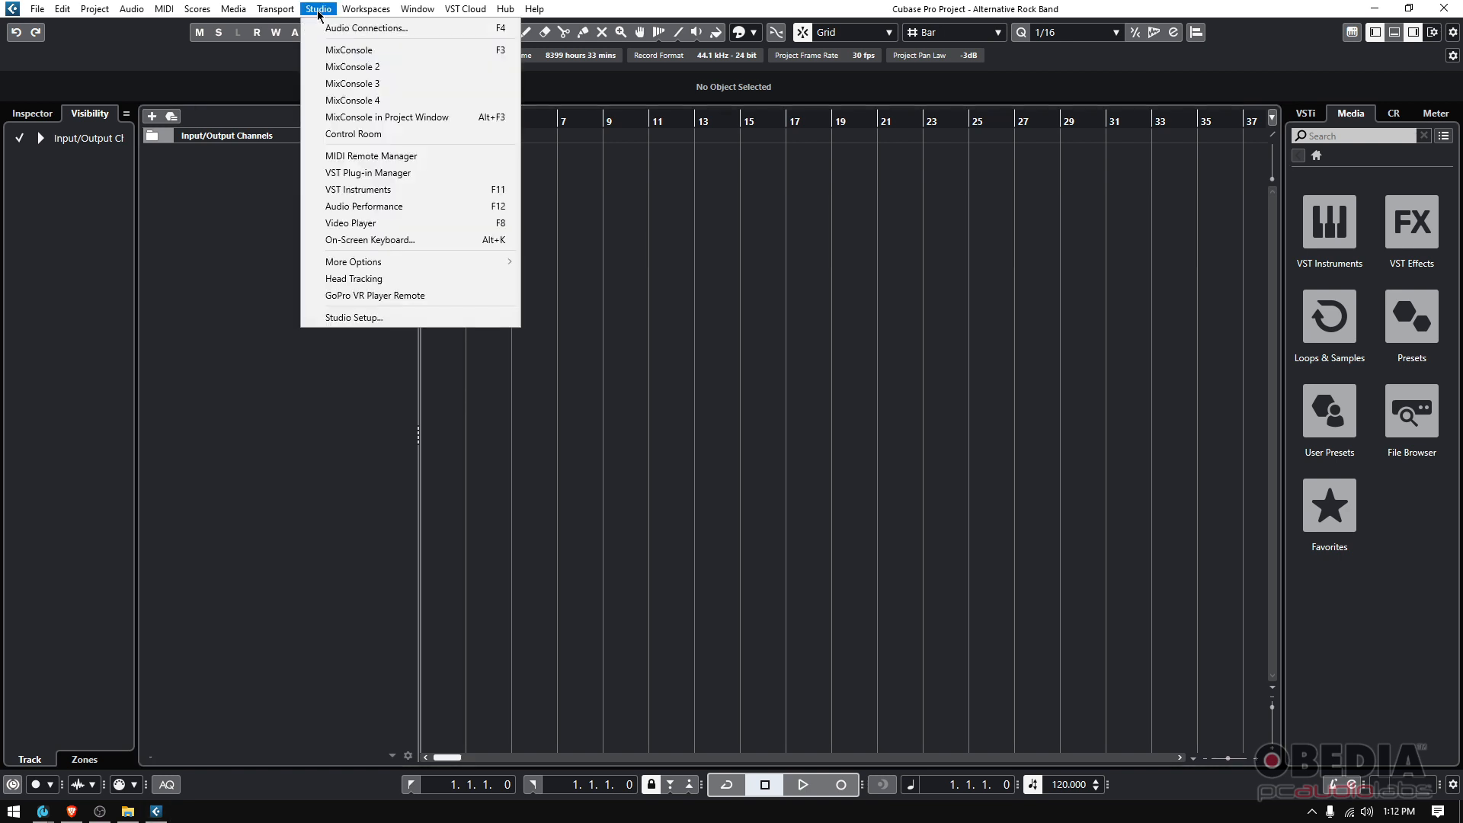
mouse_move(373, 223)
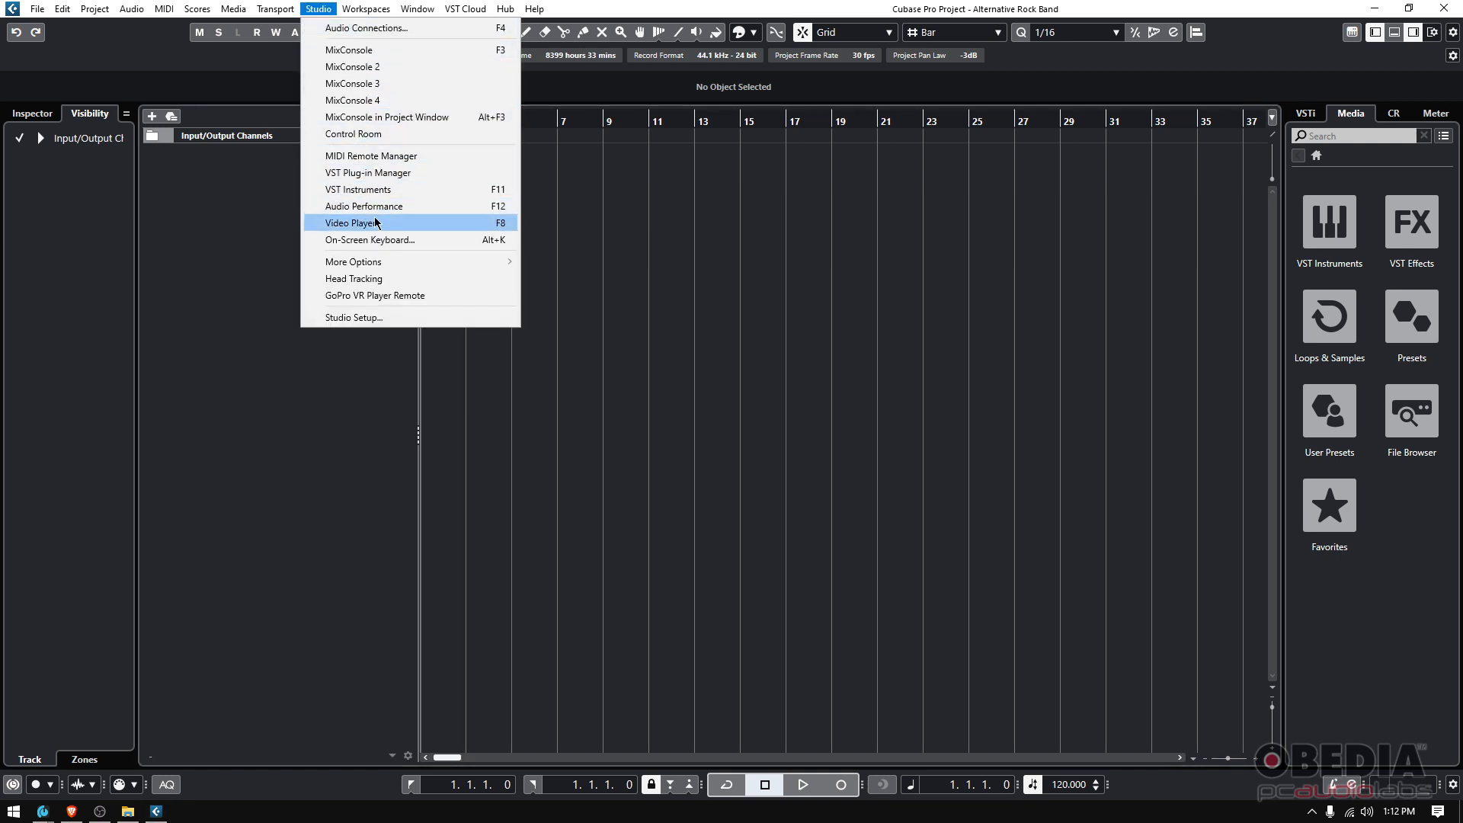
mouse_move(352, 317)
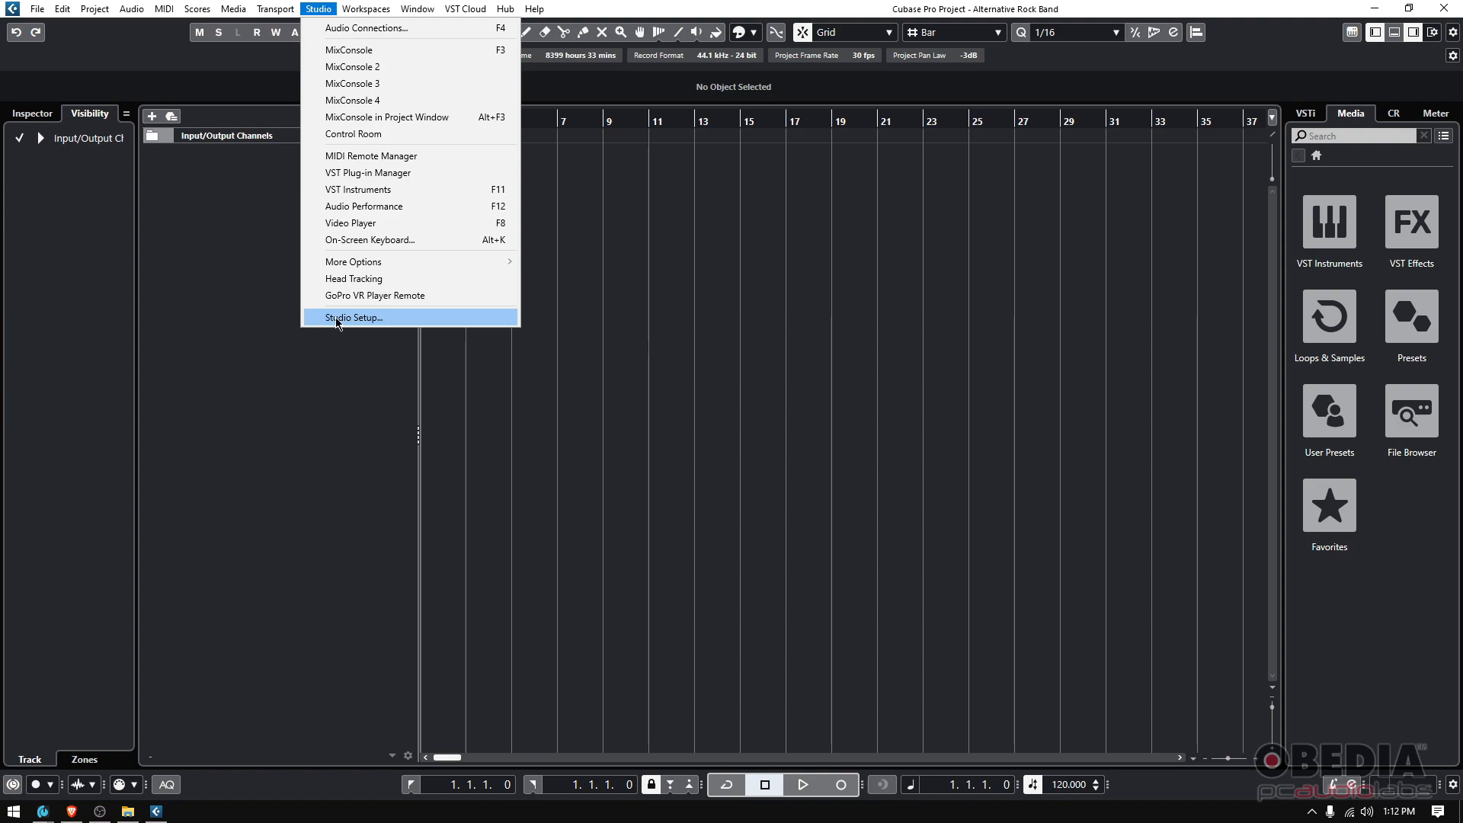
- Bring up Studio Setup on the Audio System page, no ASIO driver chosen yet
left_click(352, 318)
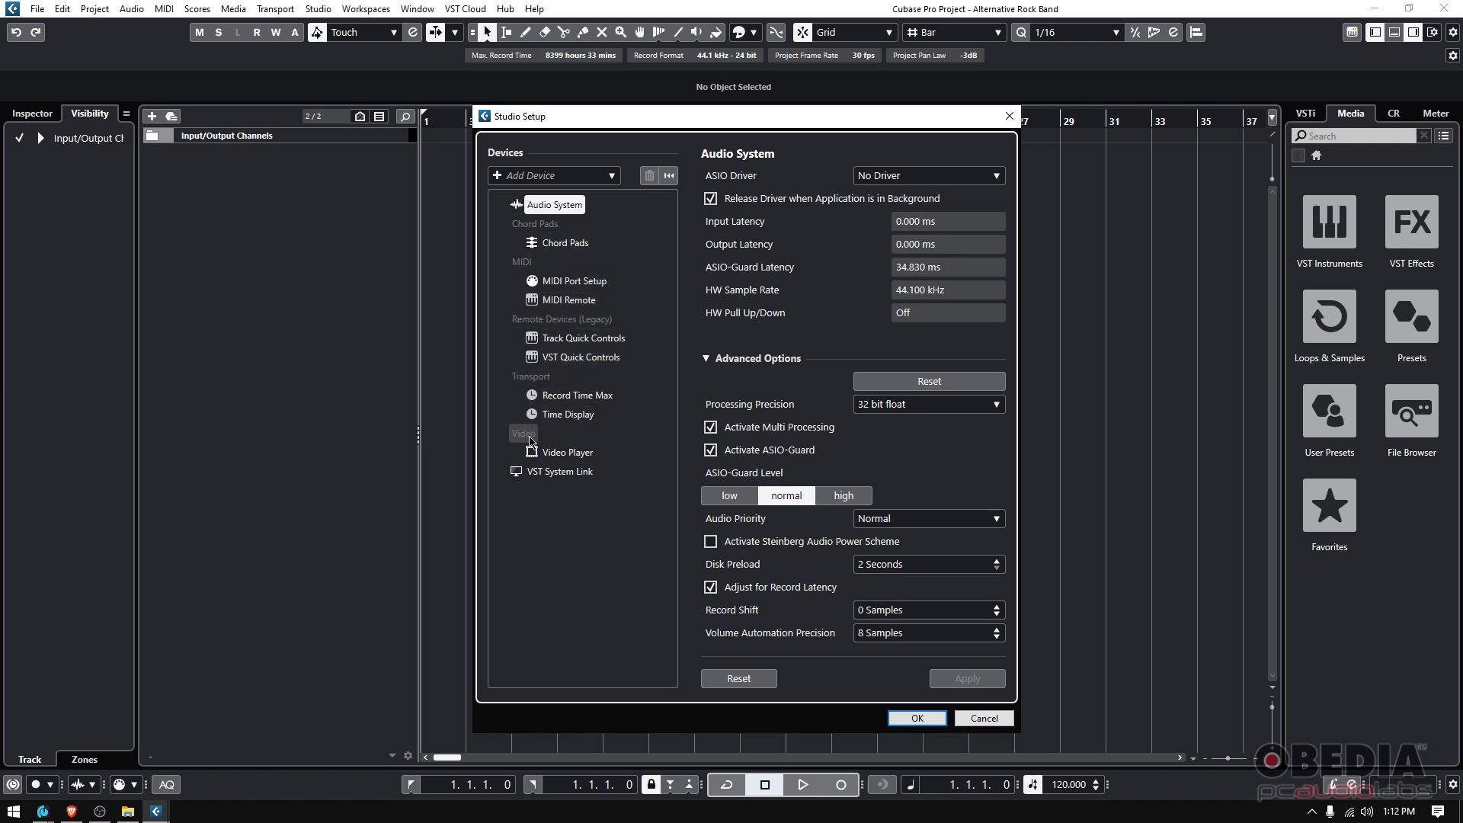
mouse_move(534, 276)
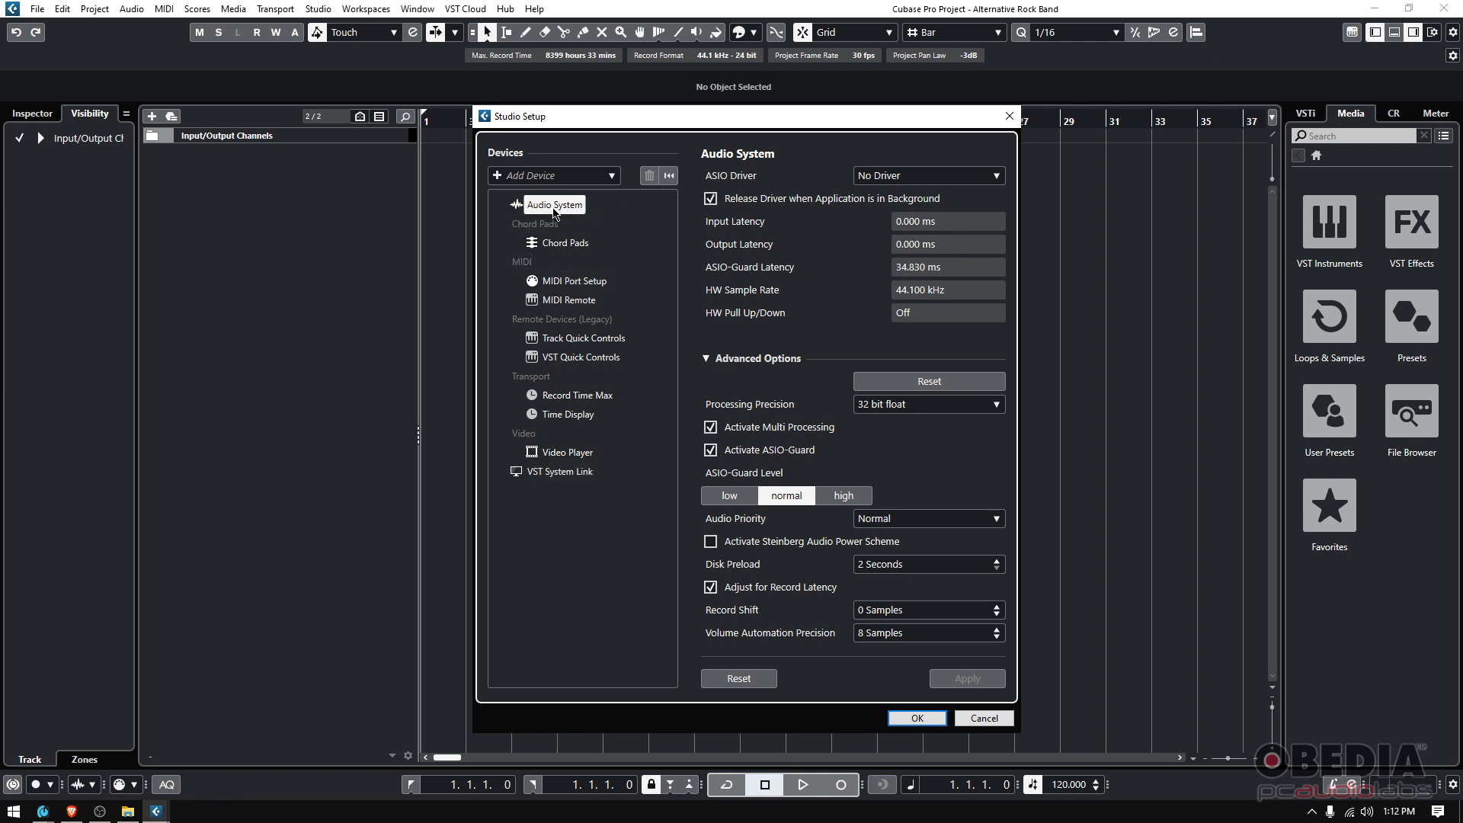
mouse_move(520, 211)
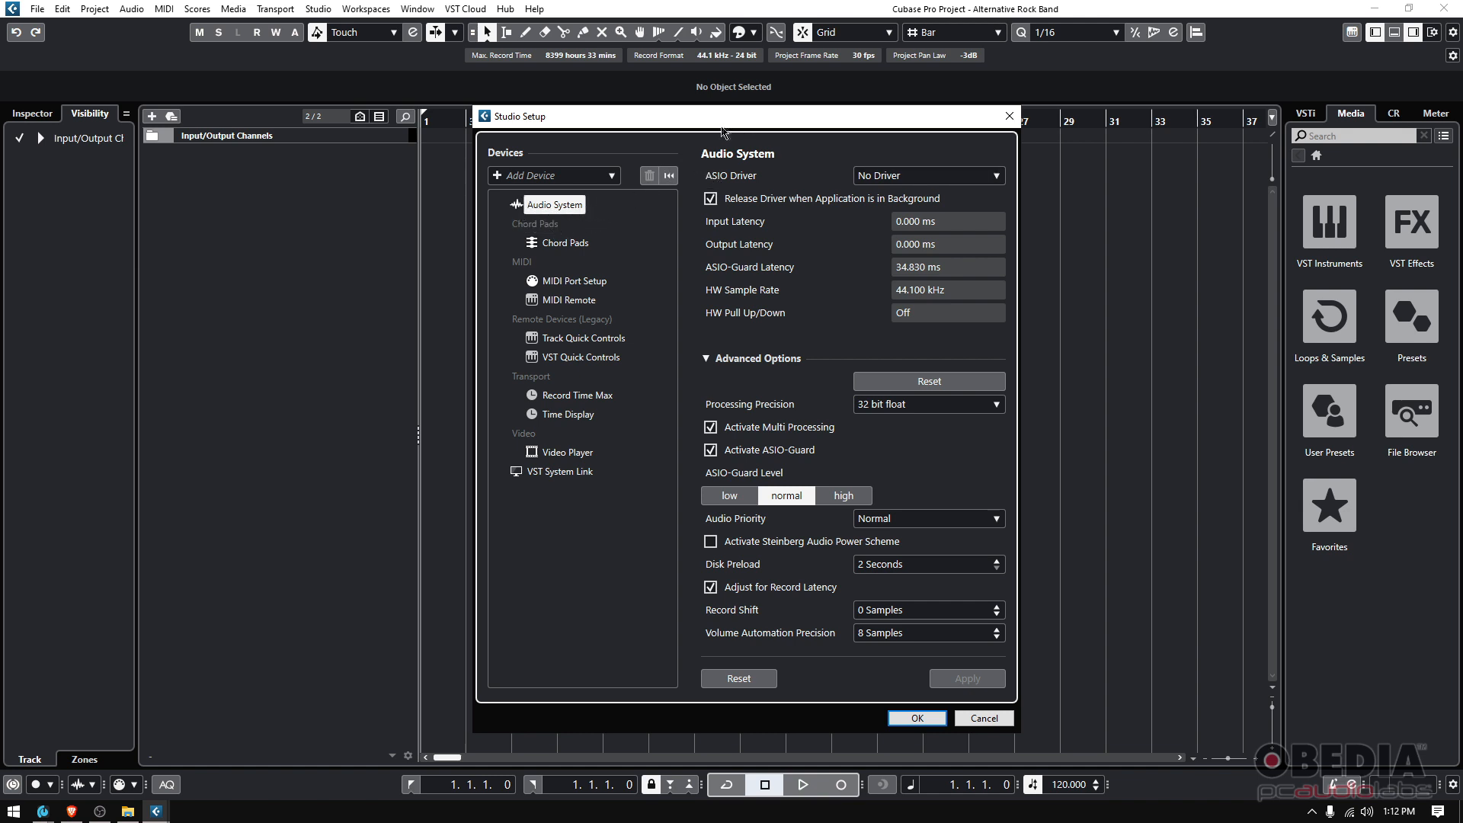
mouse_move(690, 145)
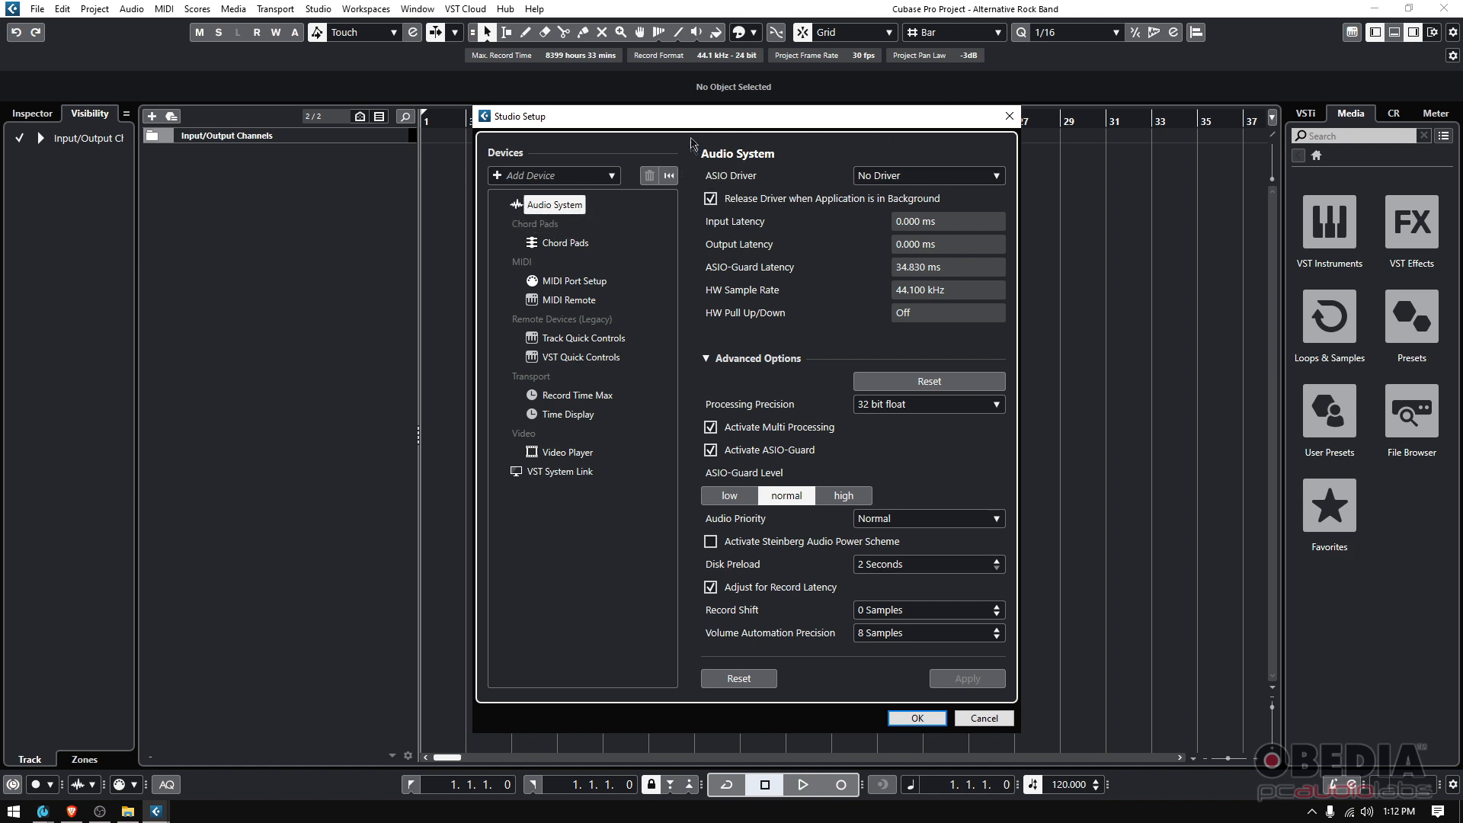
mouse_move(686, 523)
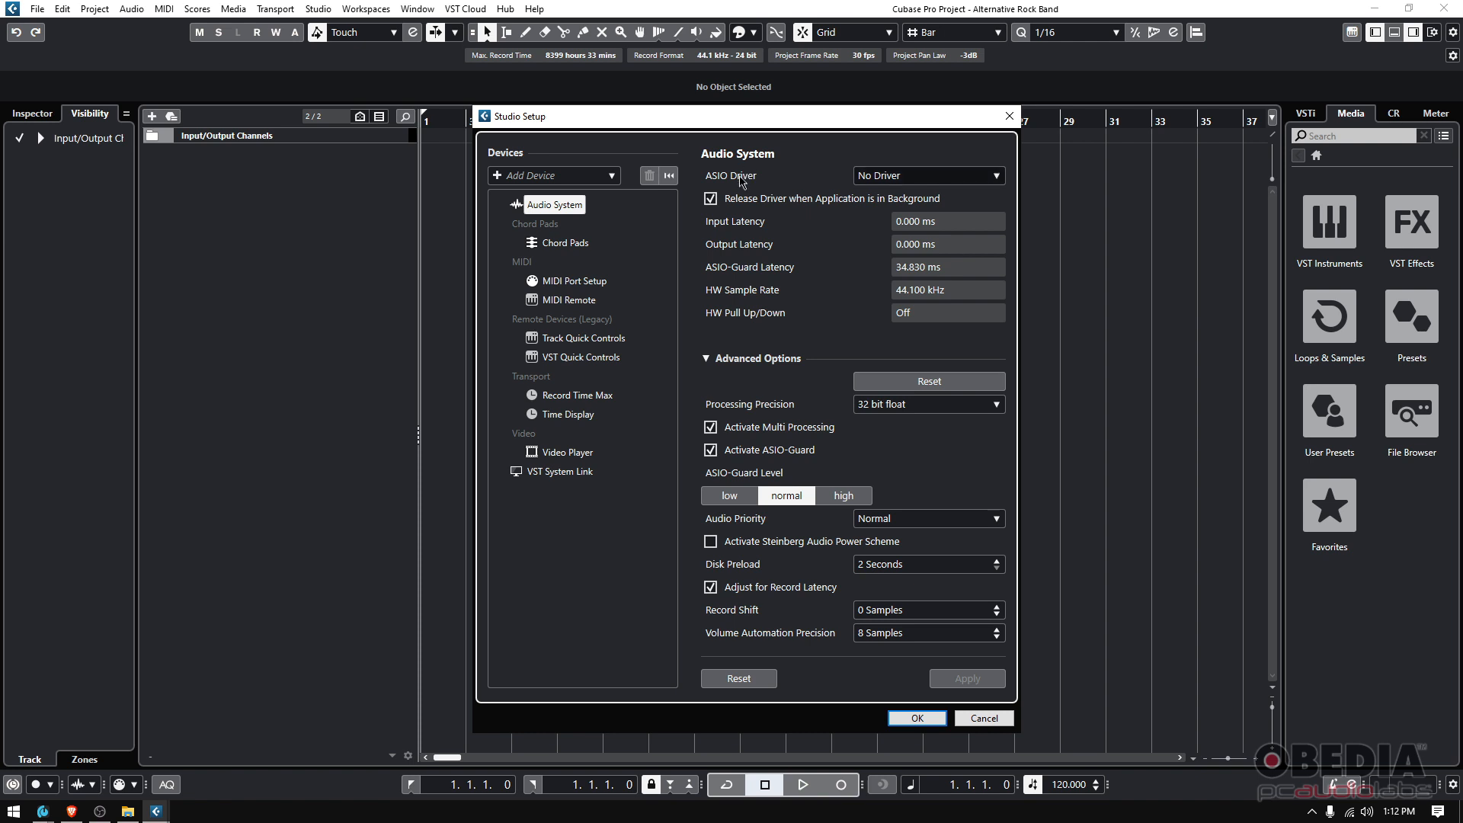
mouse_move(876, 180)
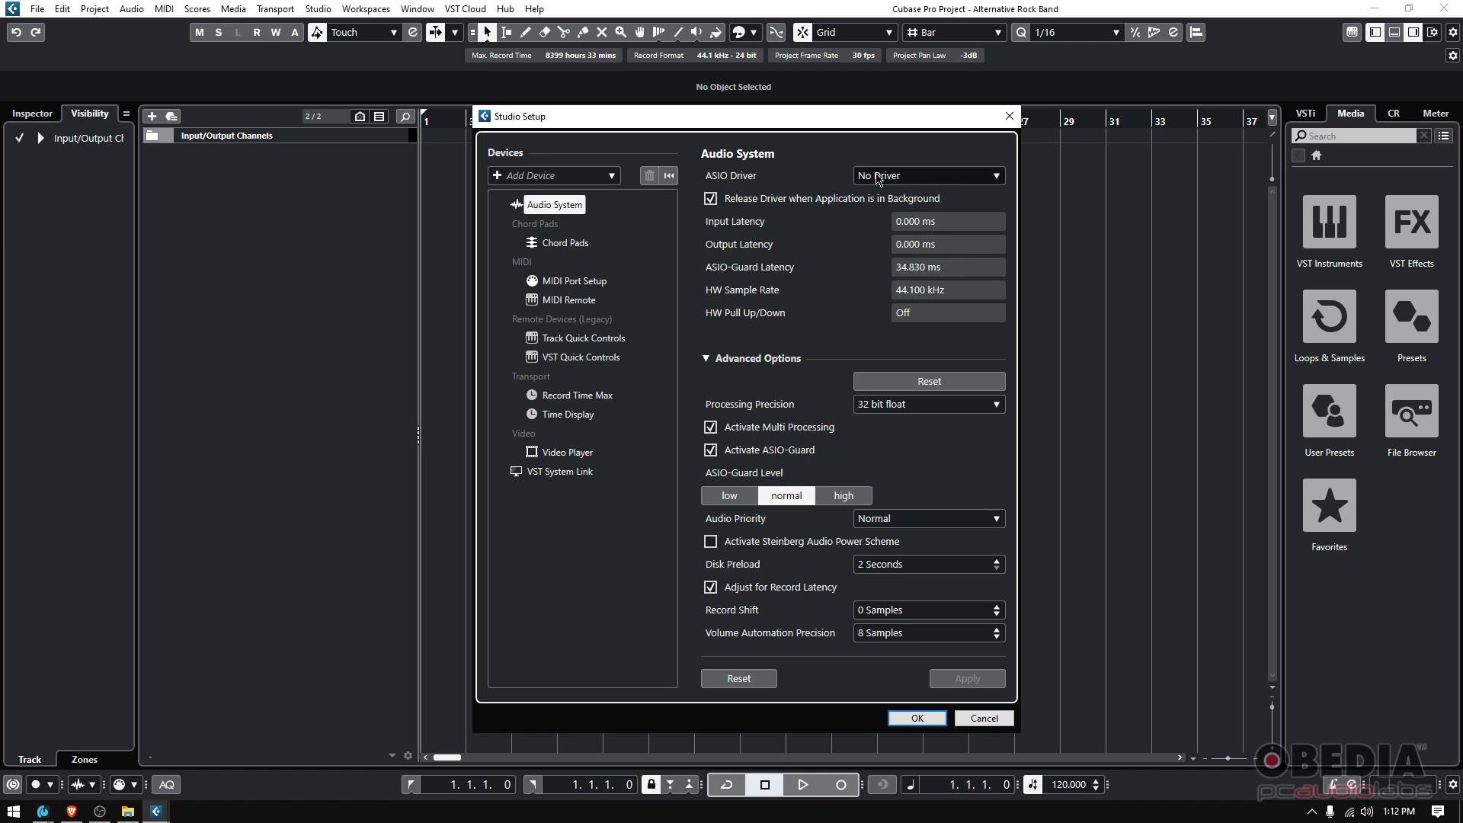
mouse_move(868, 184)
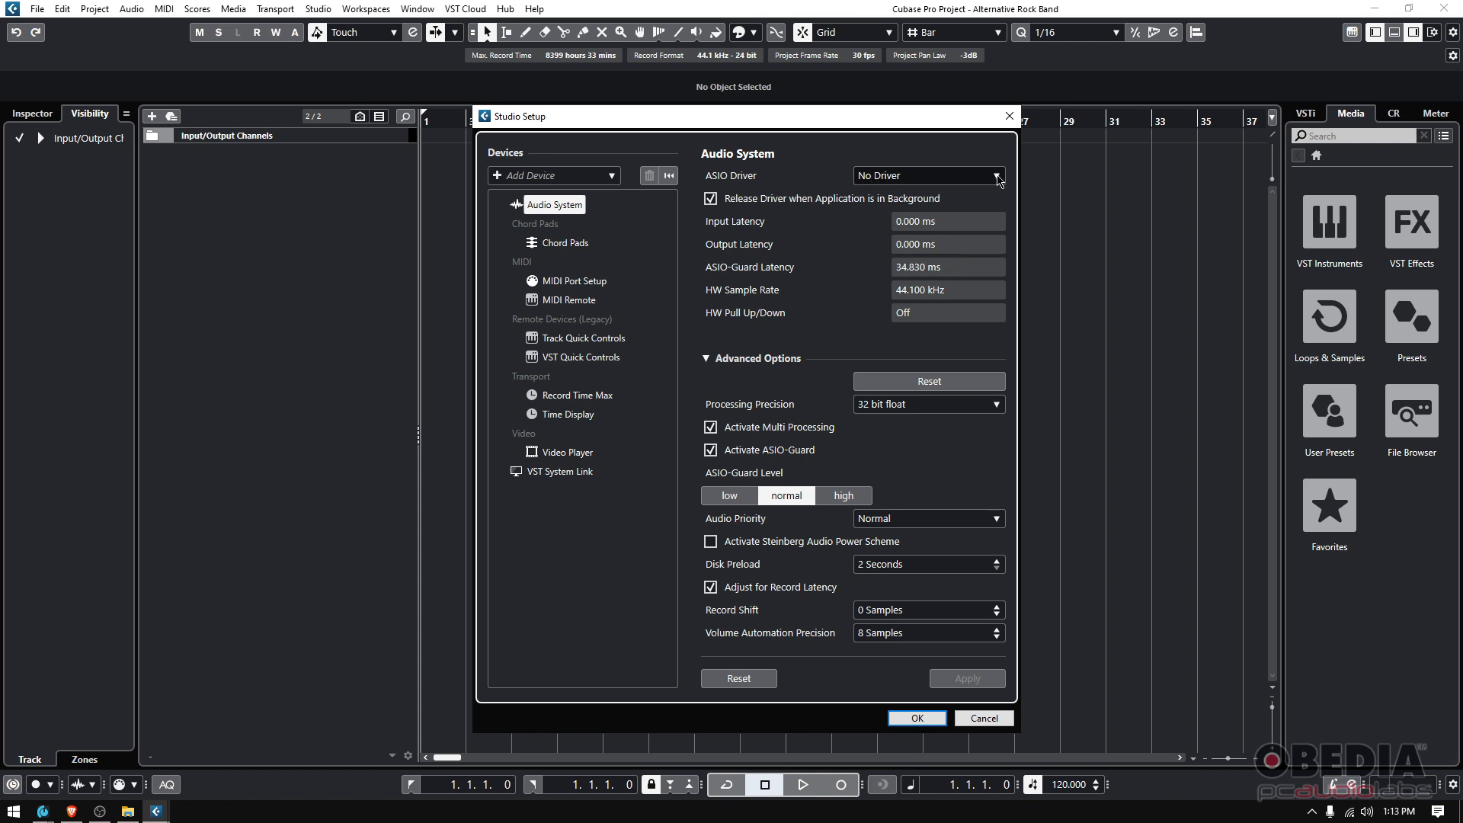
left_click(929, 175)
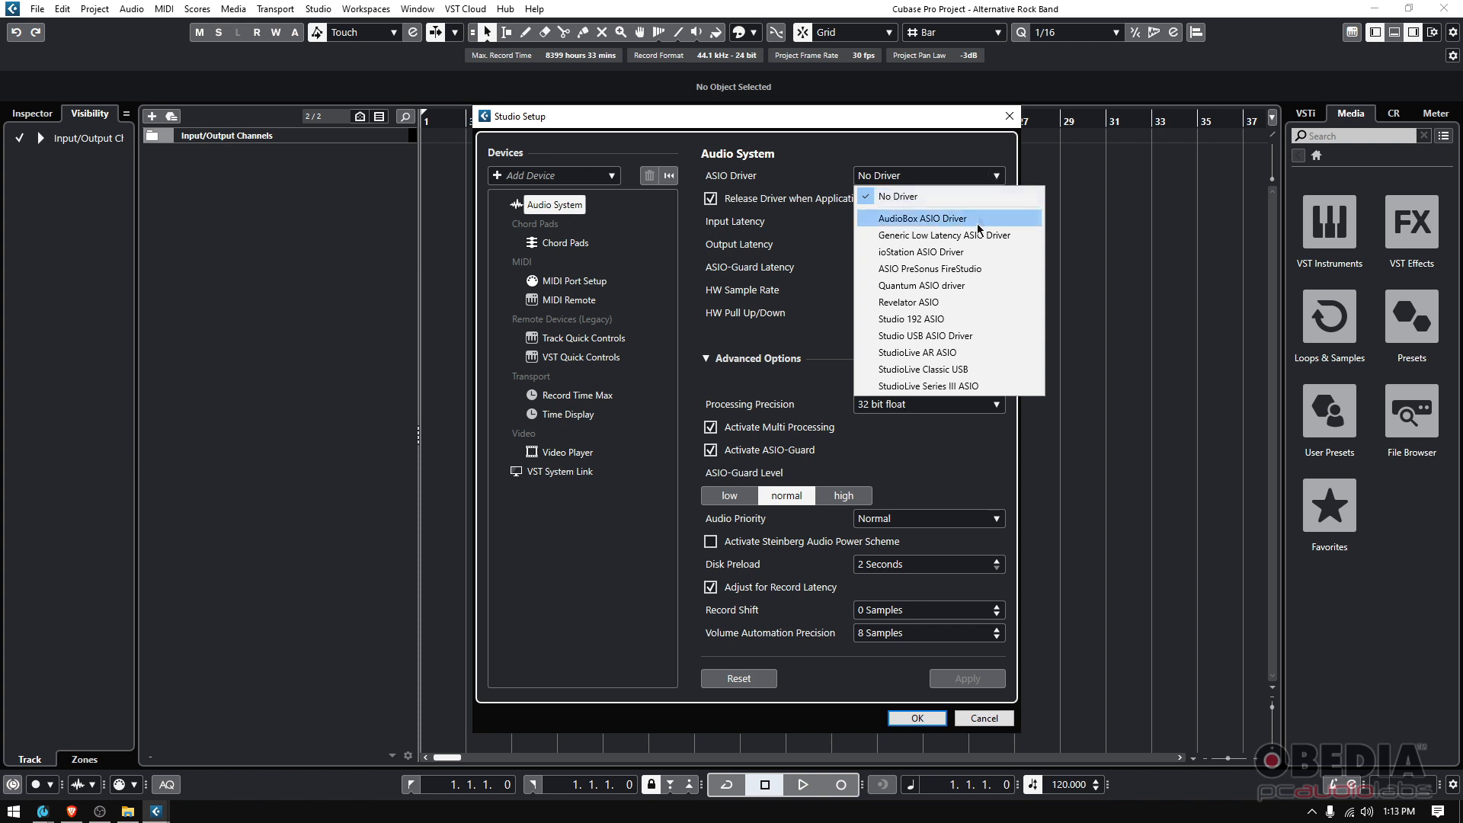
mouse_move(982, 218)
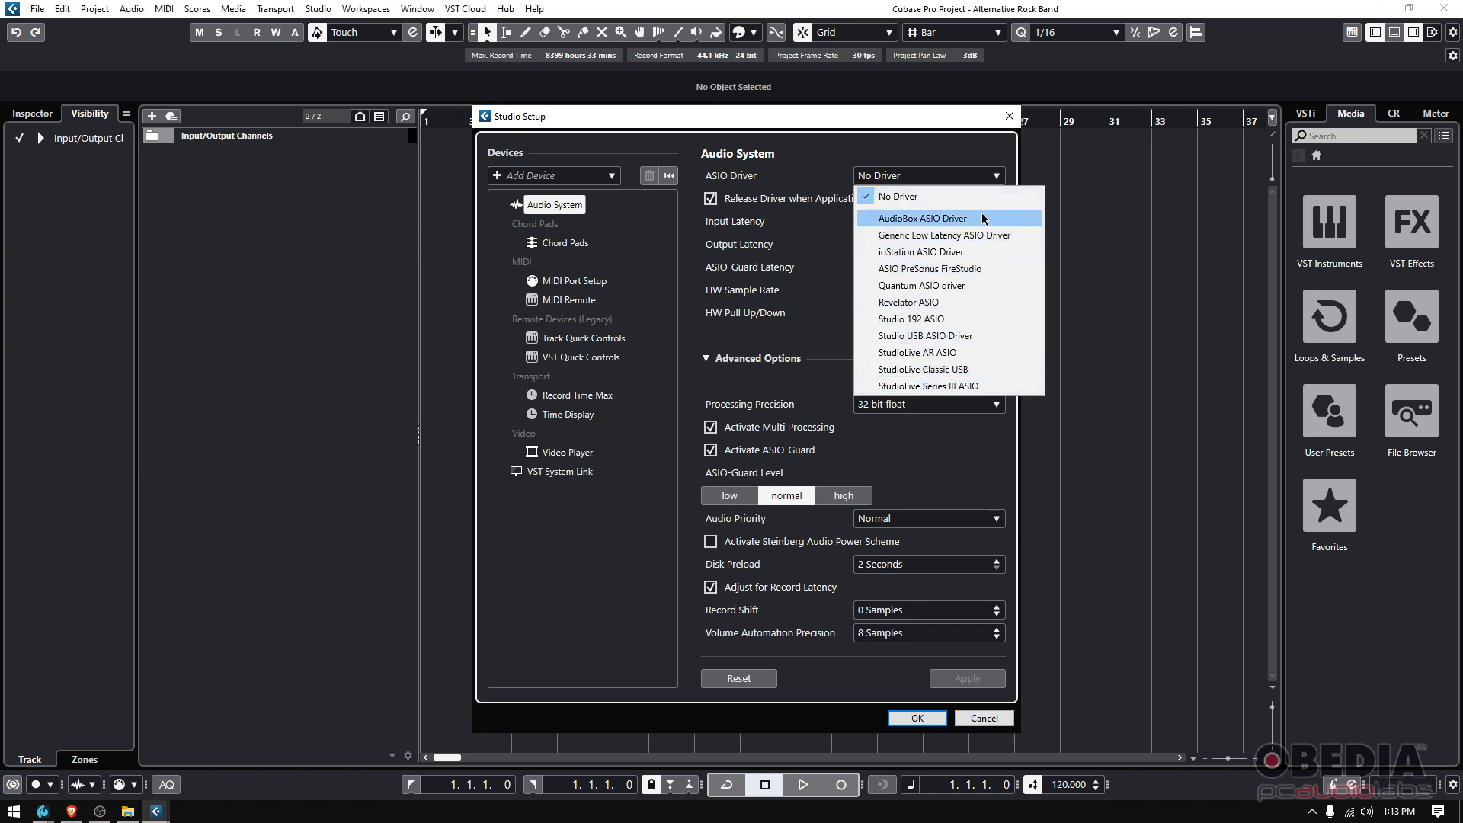
mouse_move(976, 301)
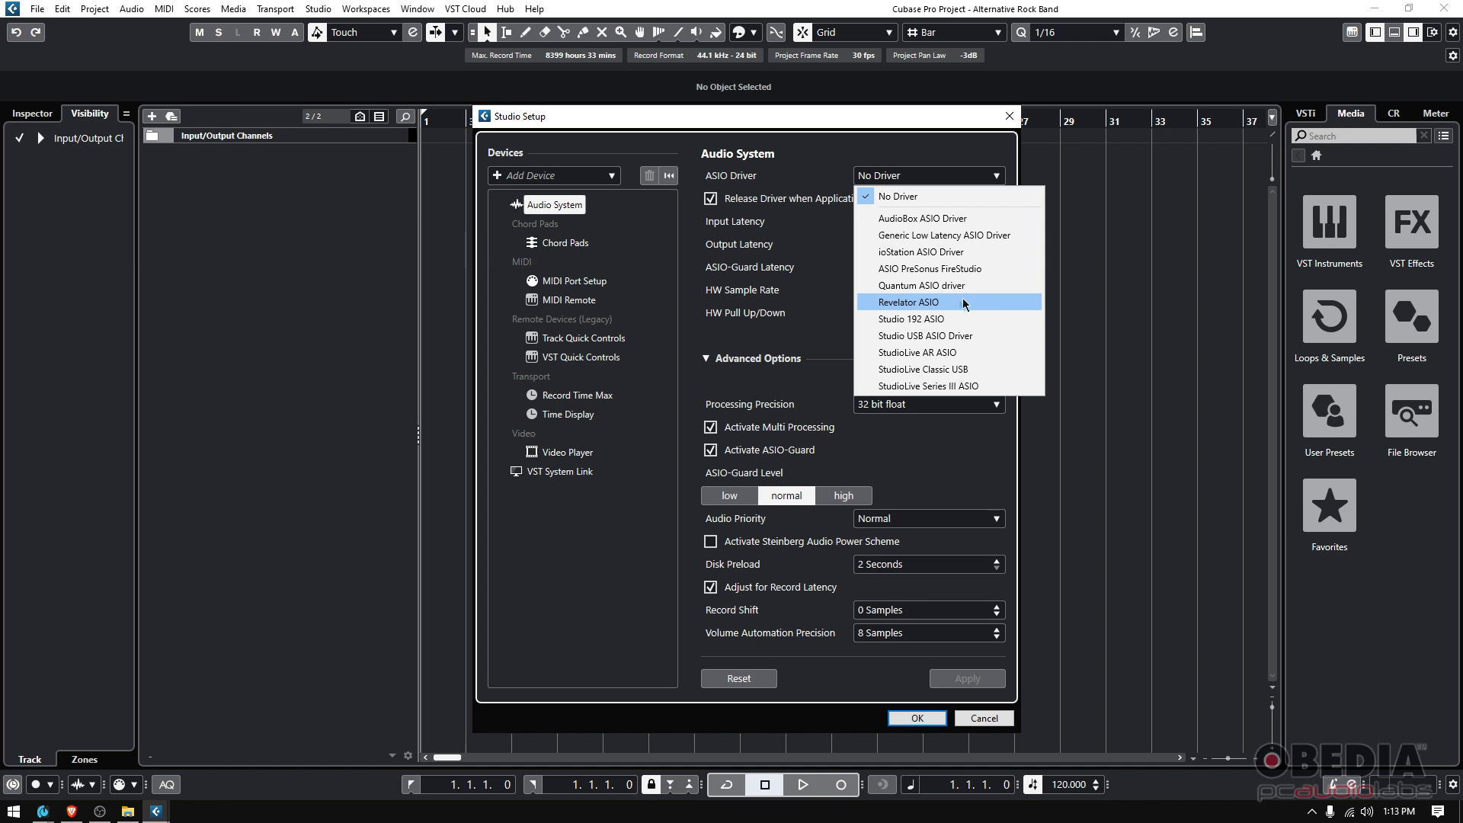
mouse_move(962, 305)
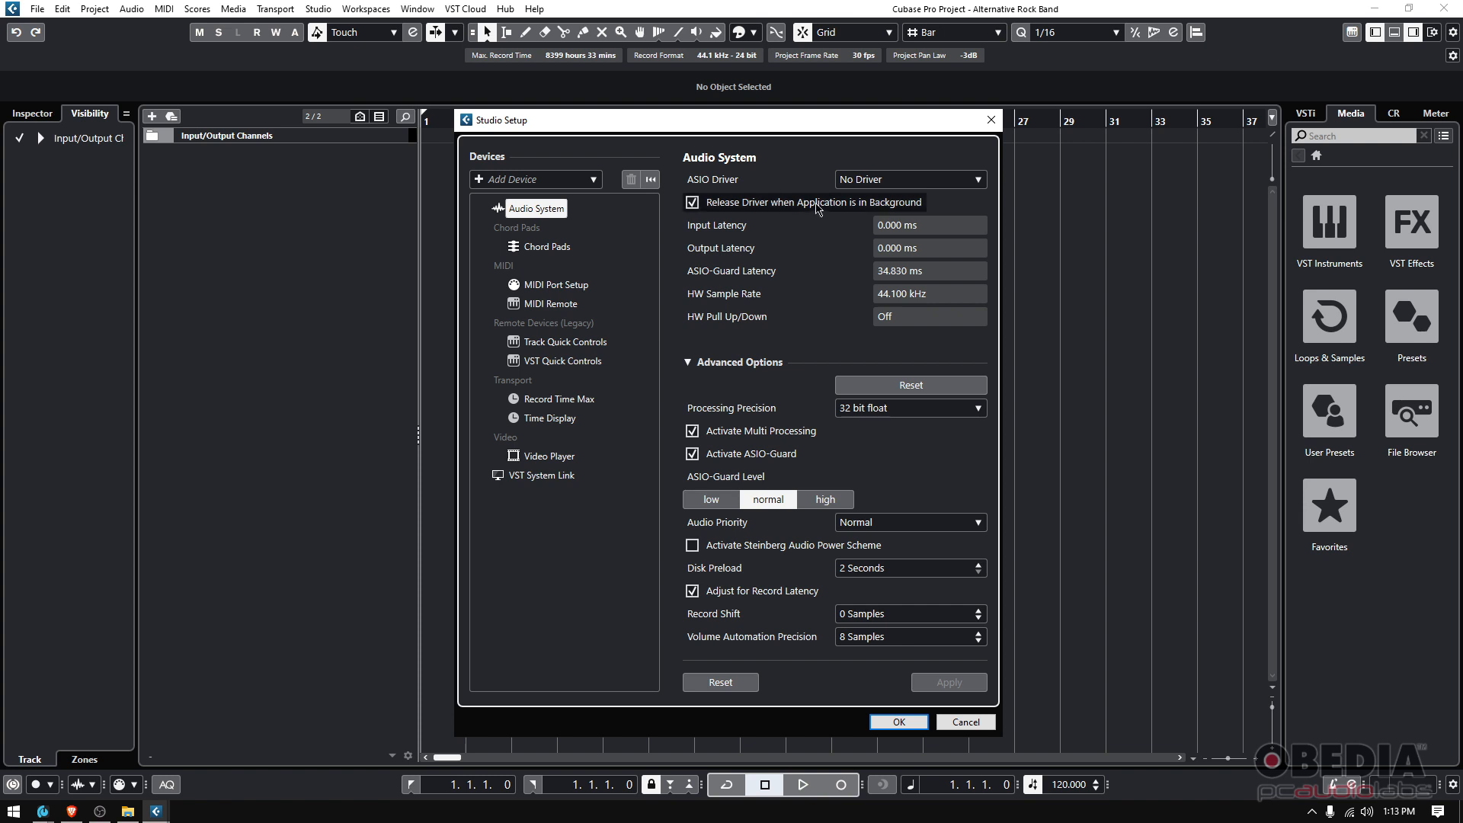
left_click(908, 180)
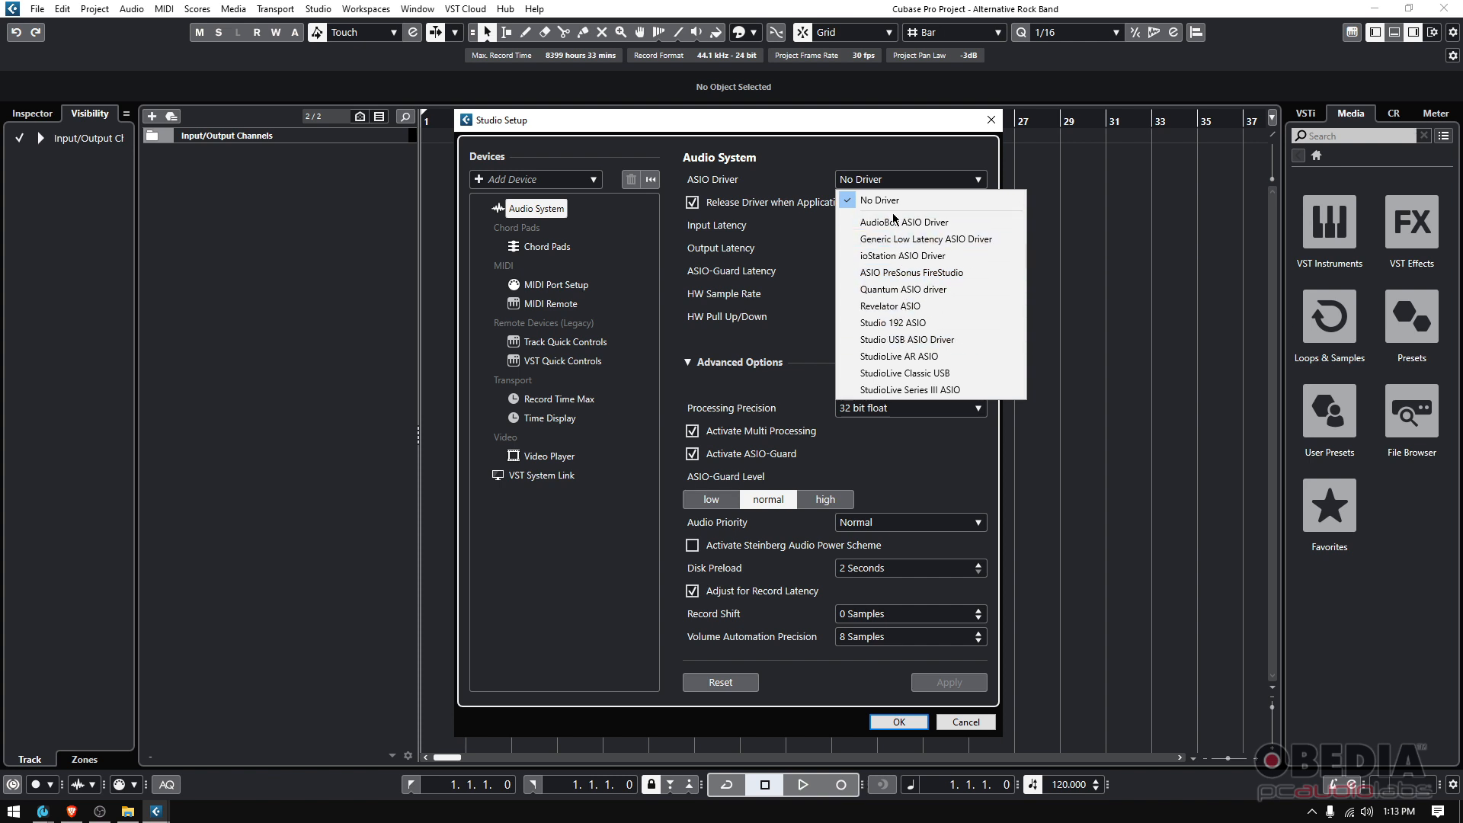
mouse_move(889, 306)
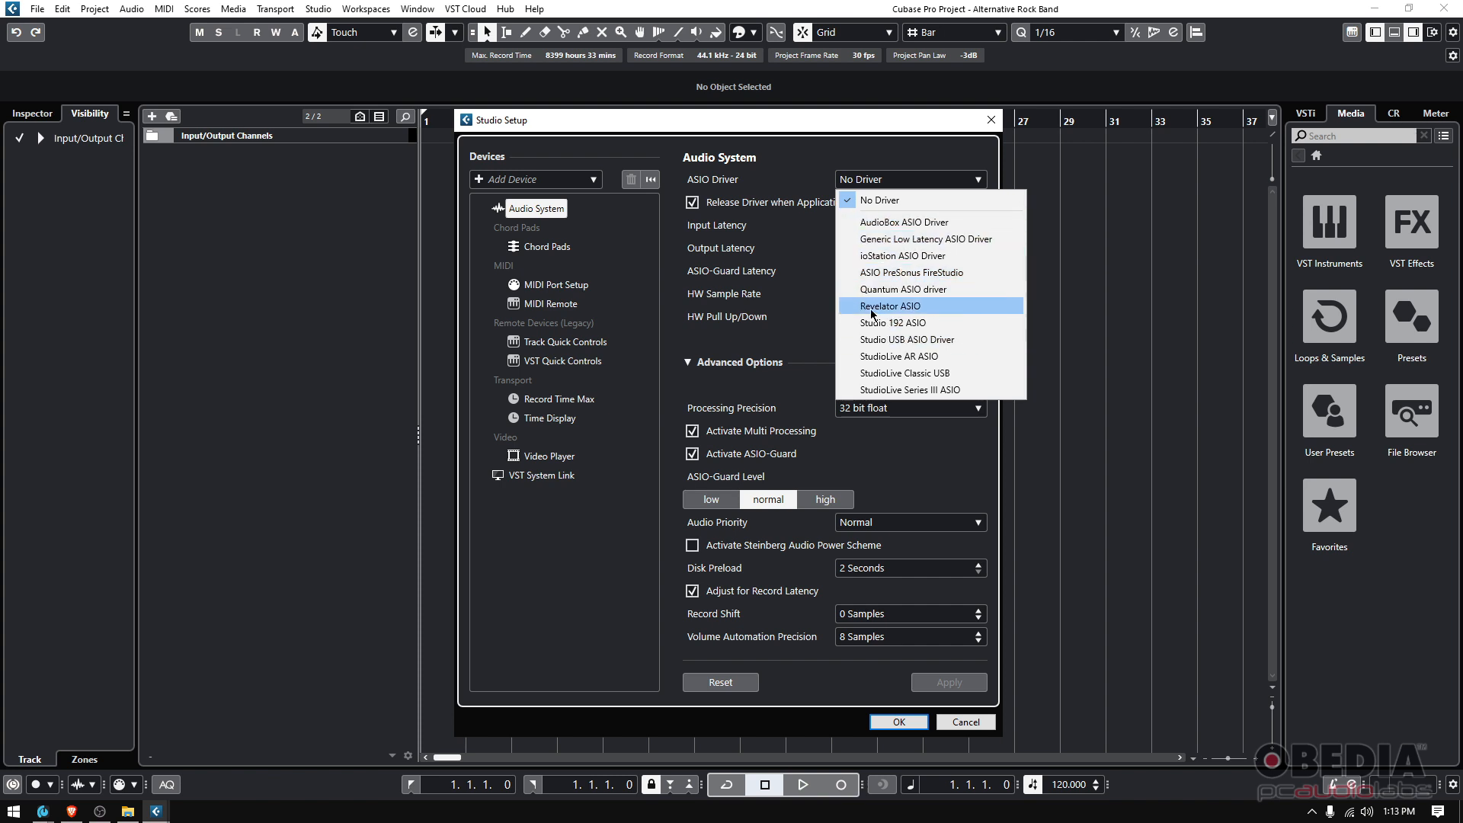
mouse_move(887, 308)
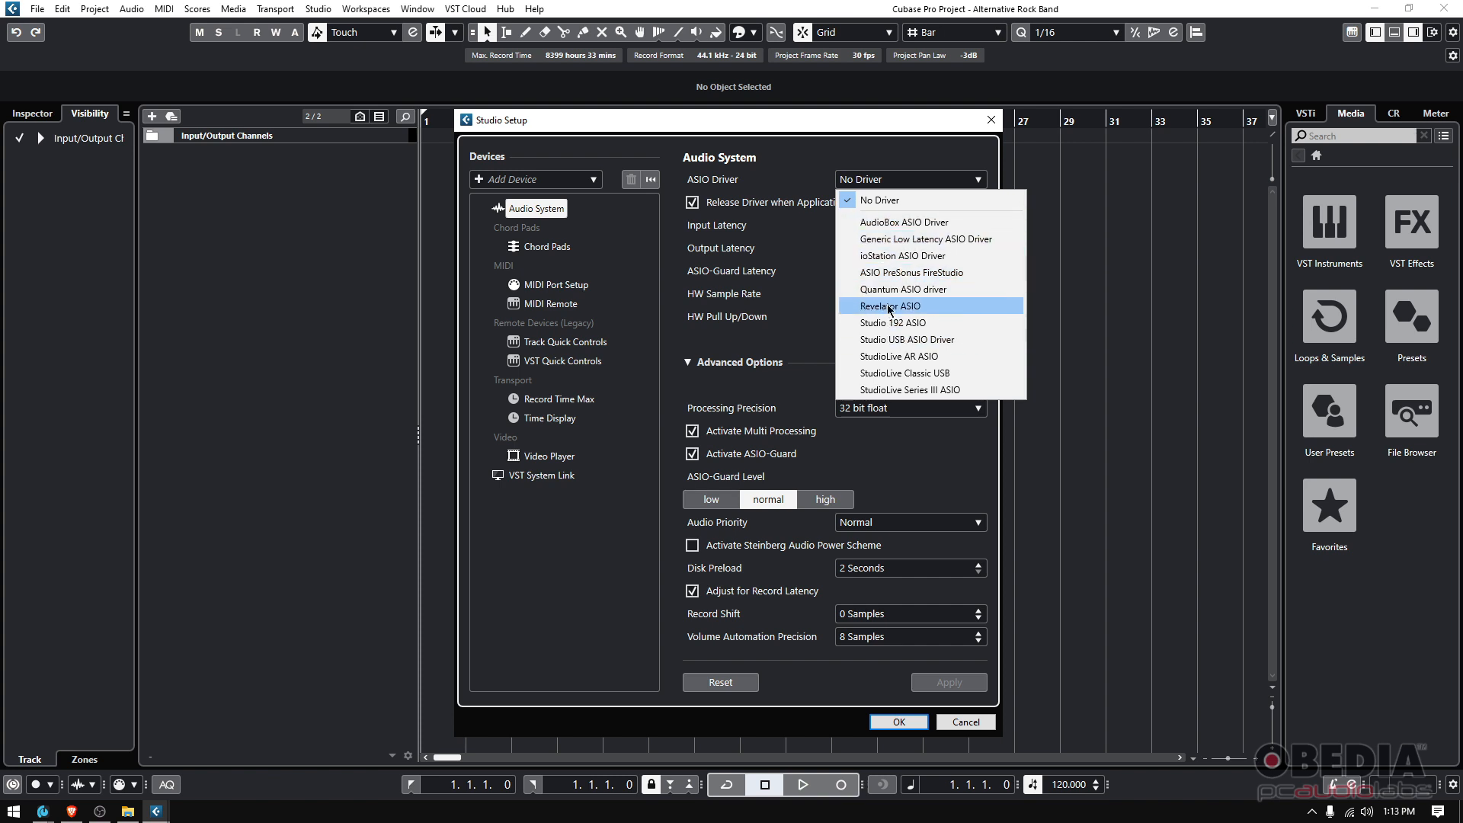
left_click(889, 306)
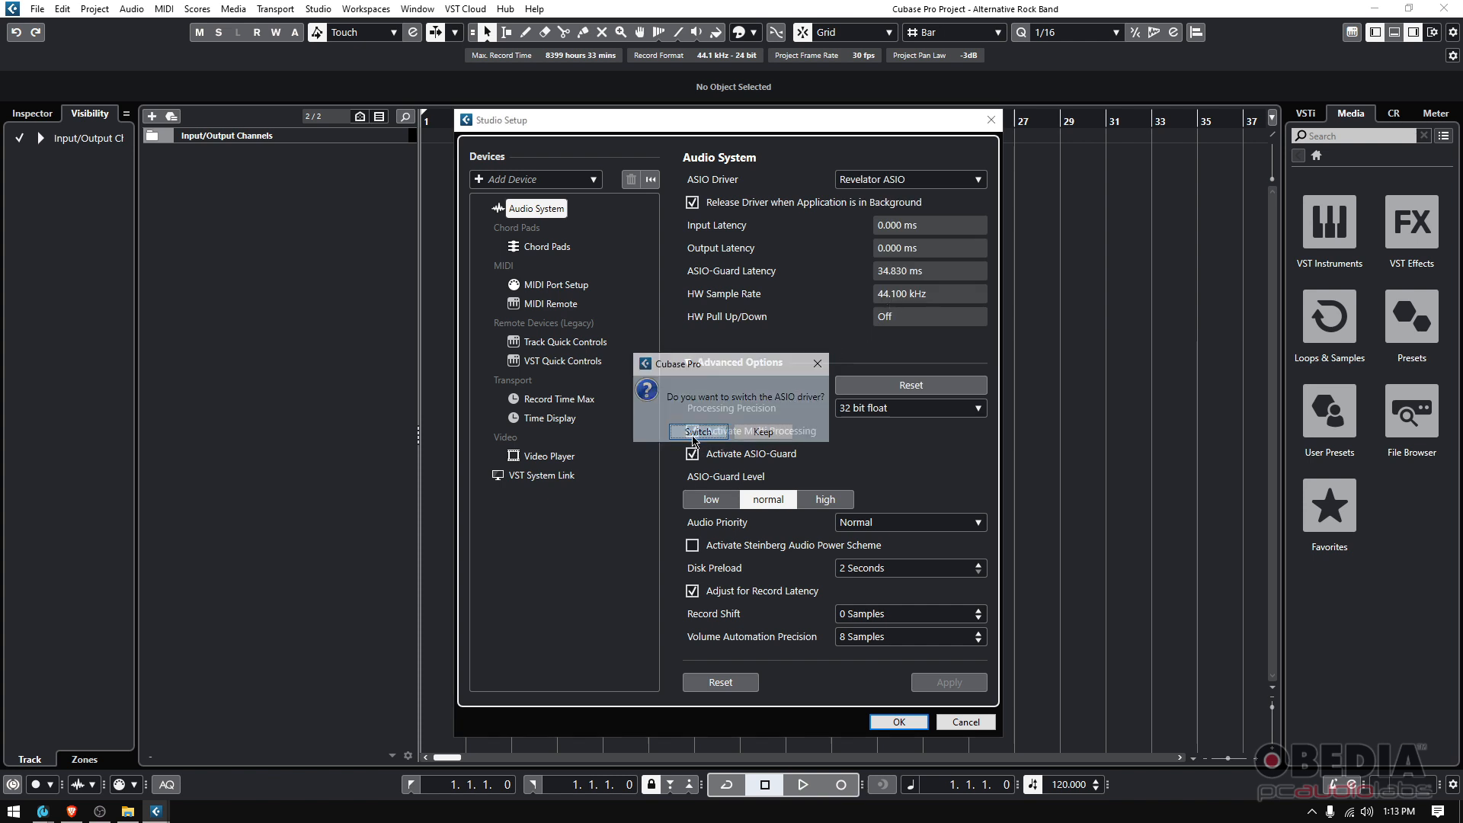
left_click(696, 432)
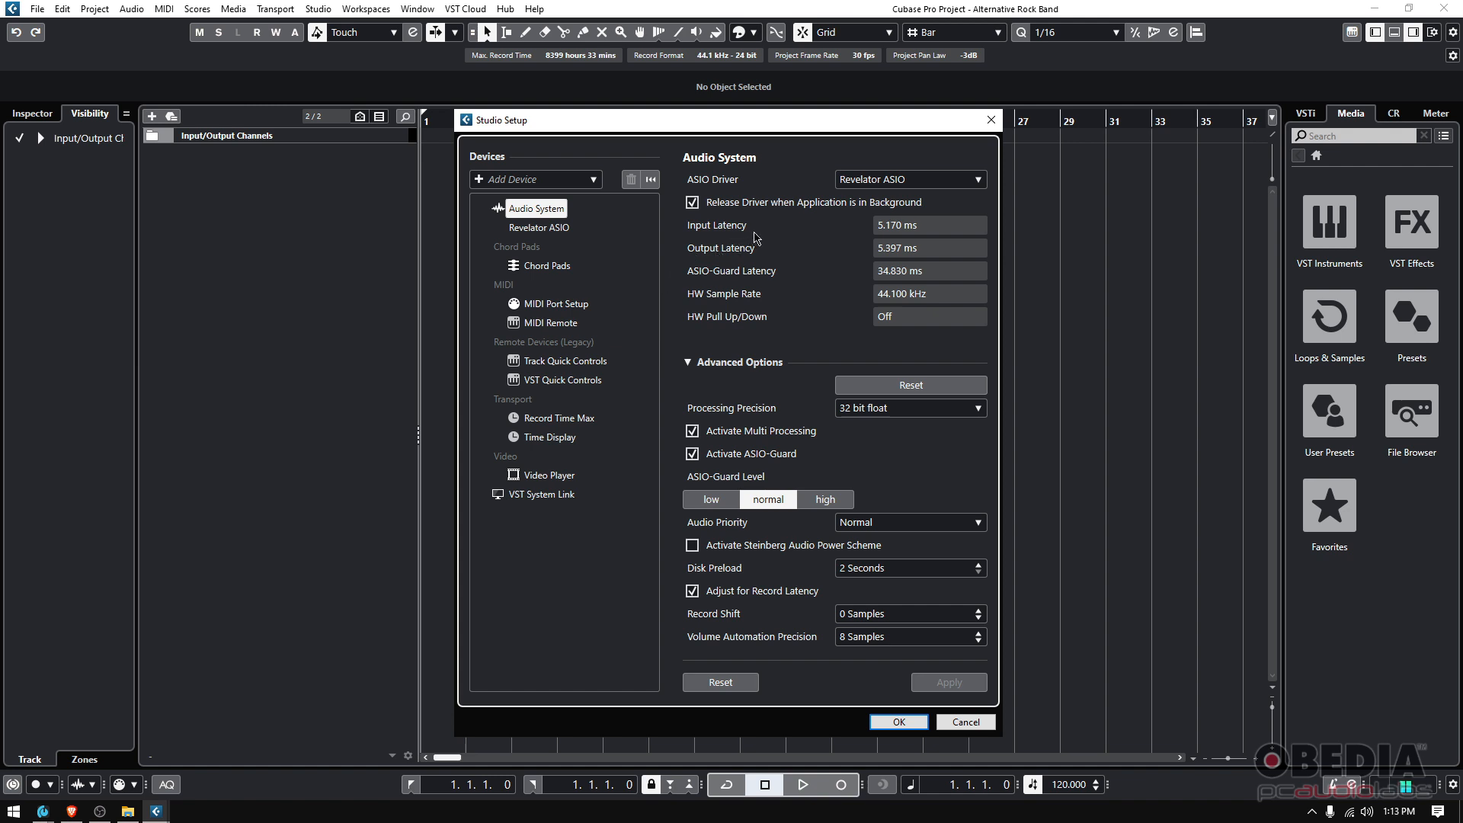
mouse_move(538, 227)
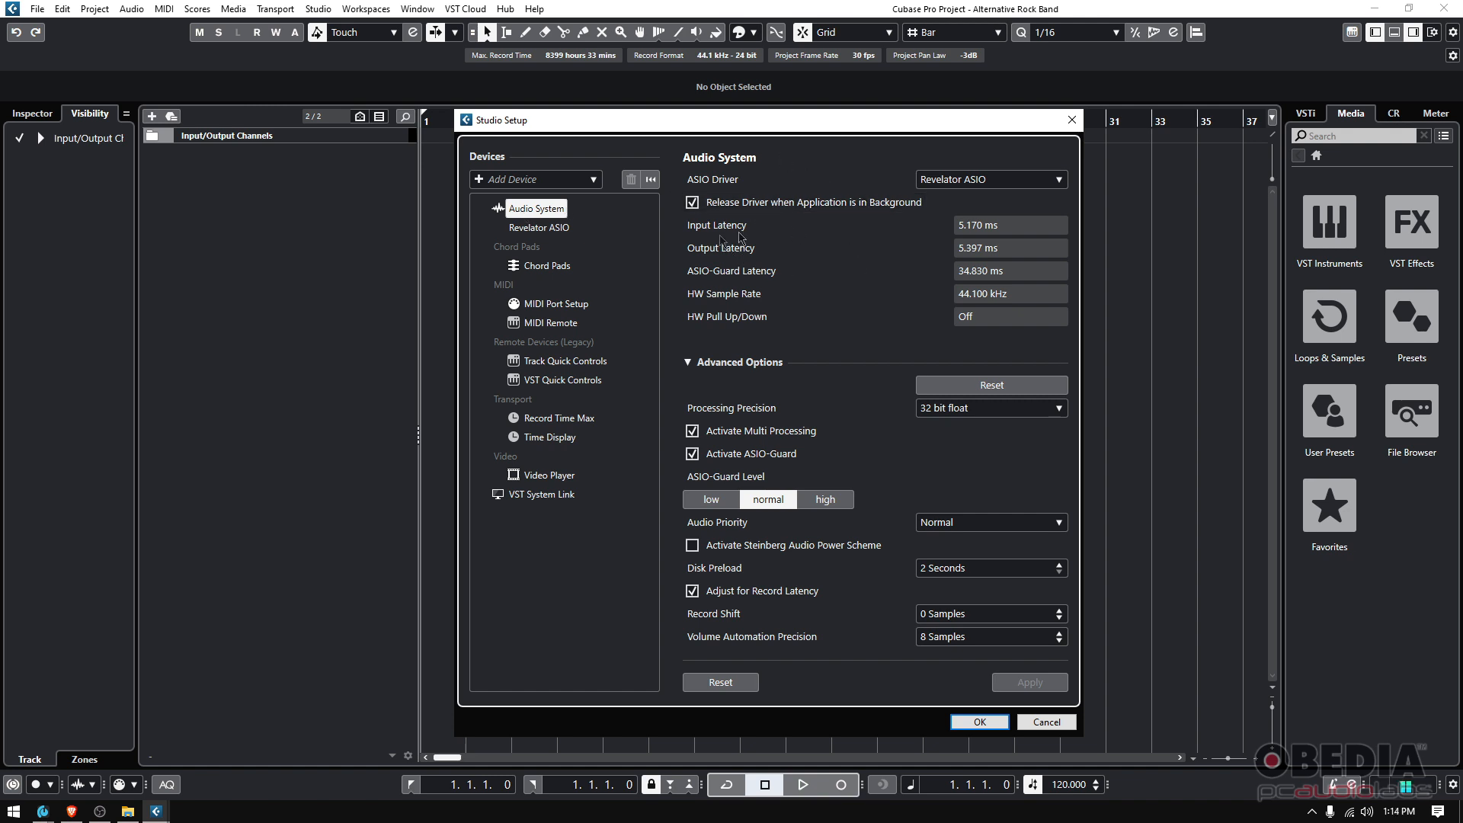
mouse_move(974, 234)
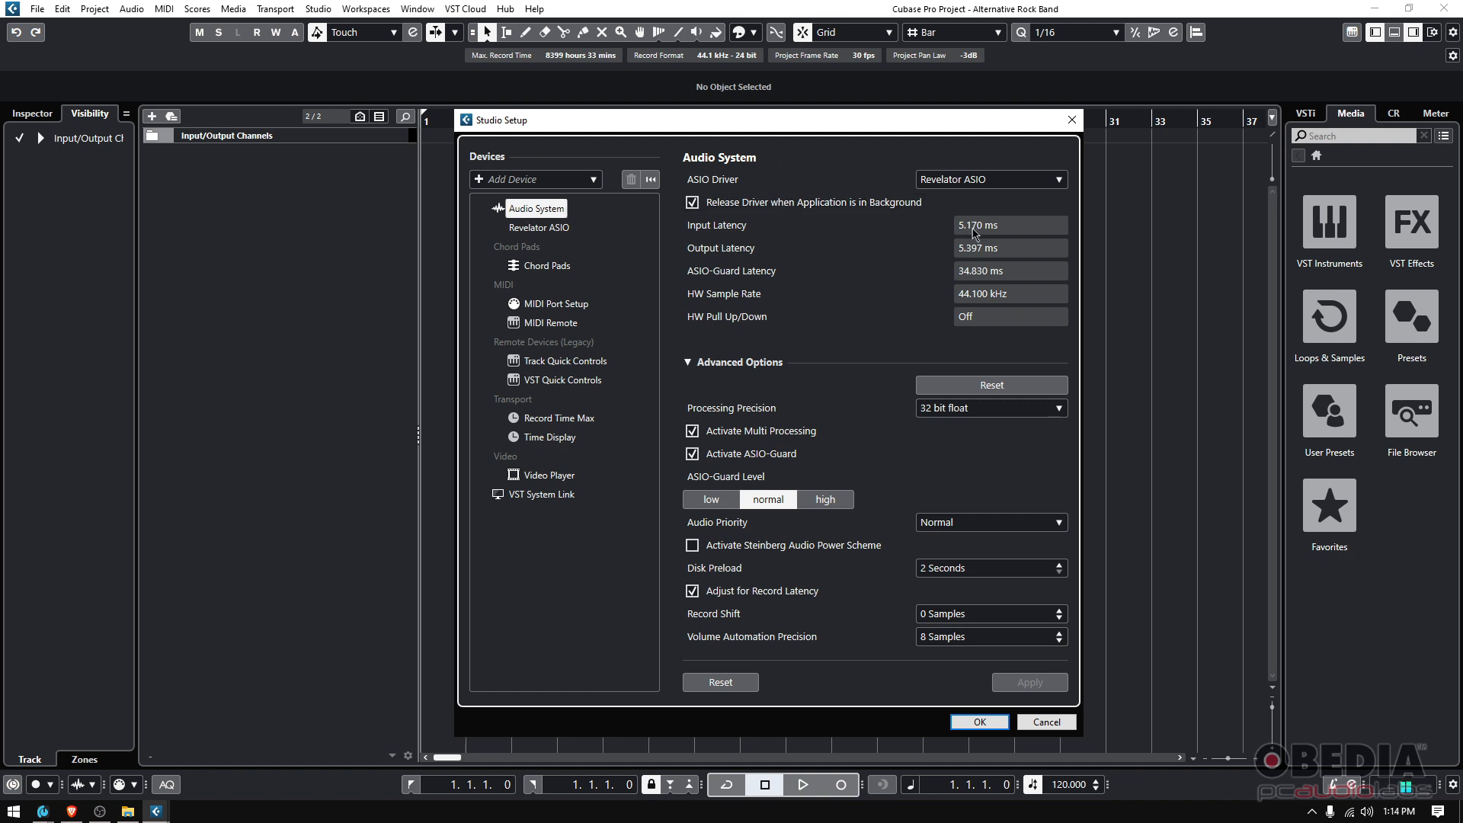
mouse_move(967, 255)
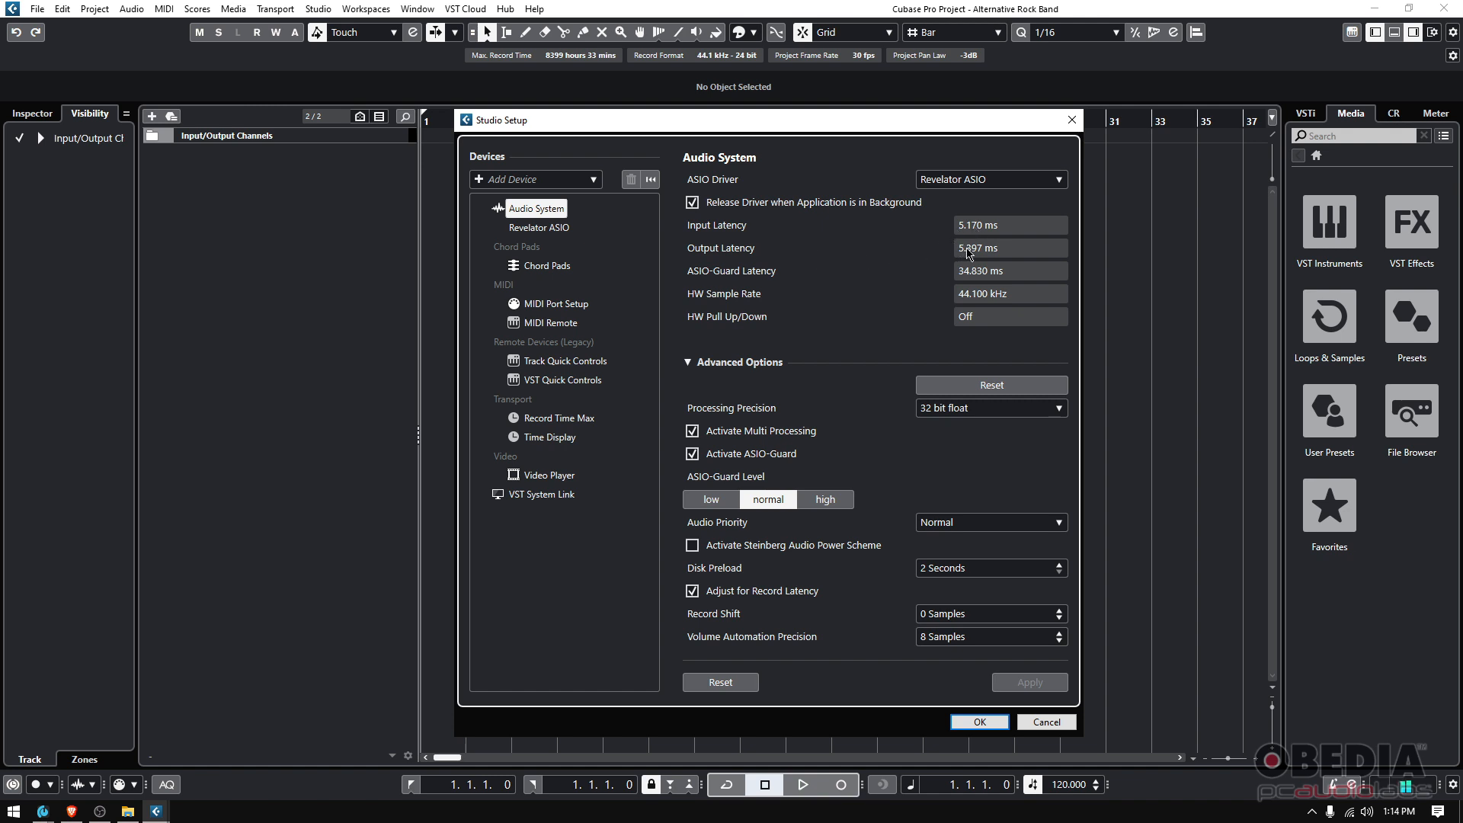
mouse_move(756, 293)
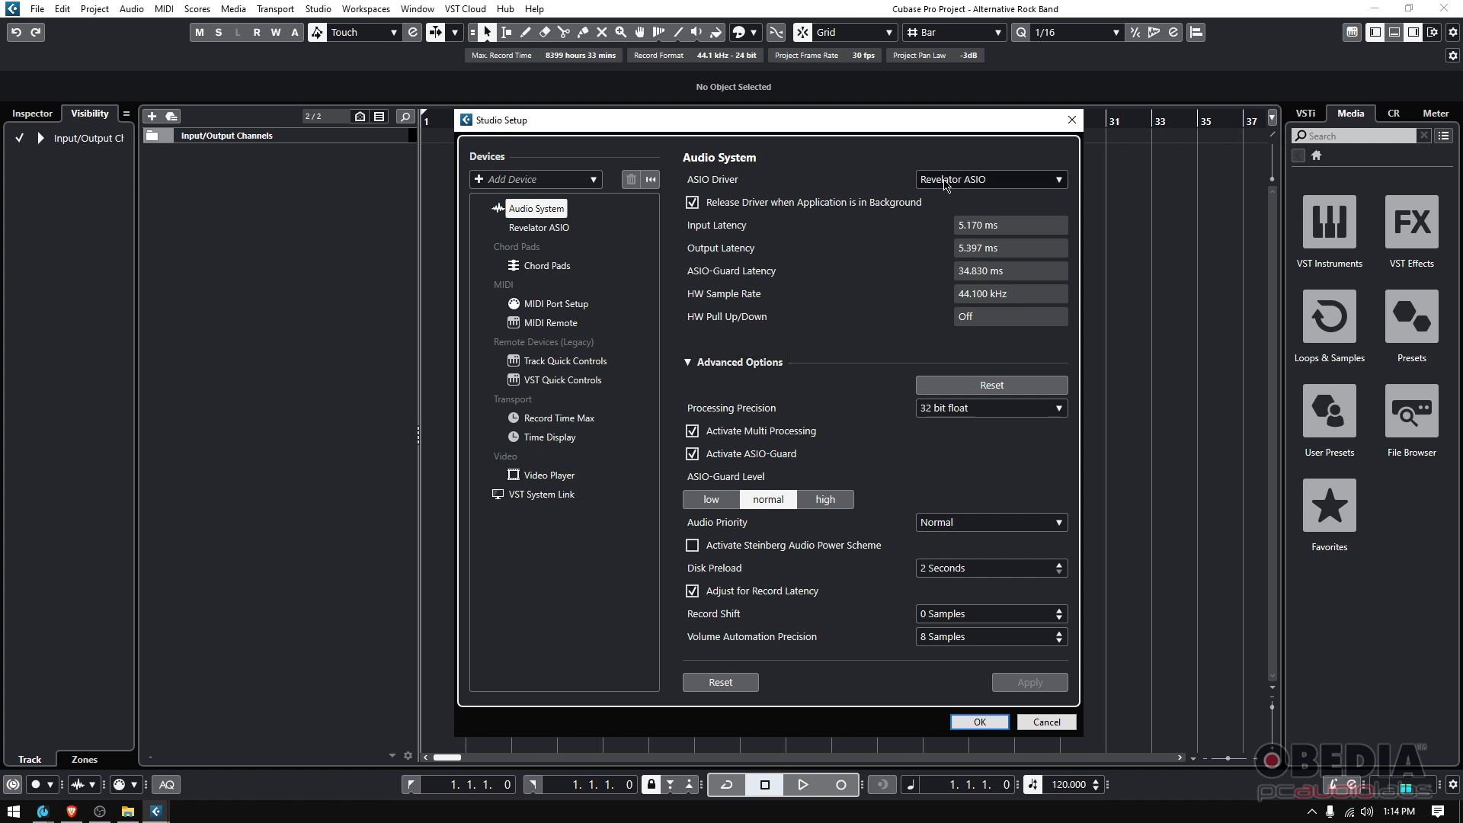
mouse_move(884, 300)
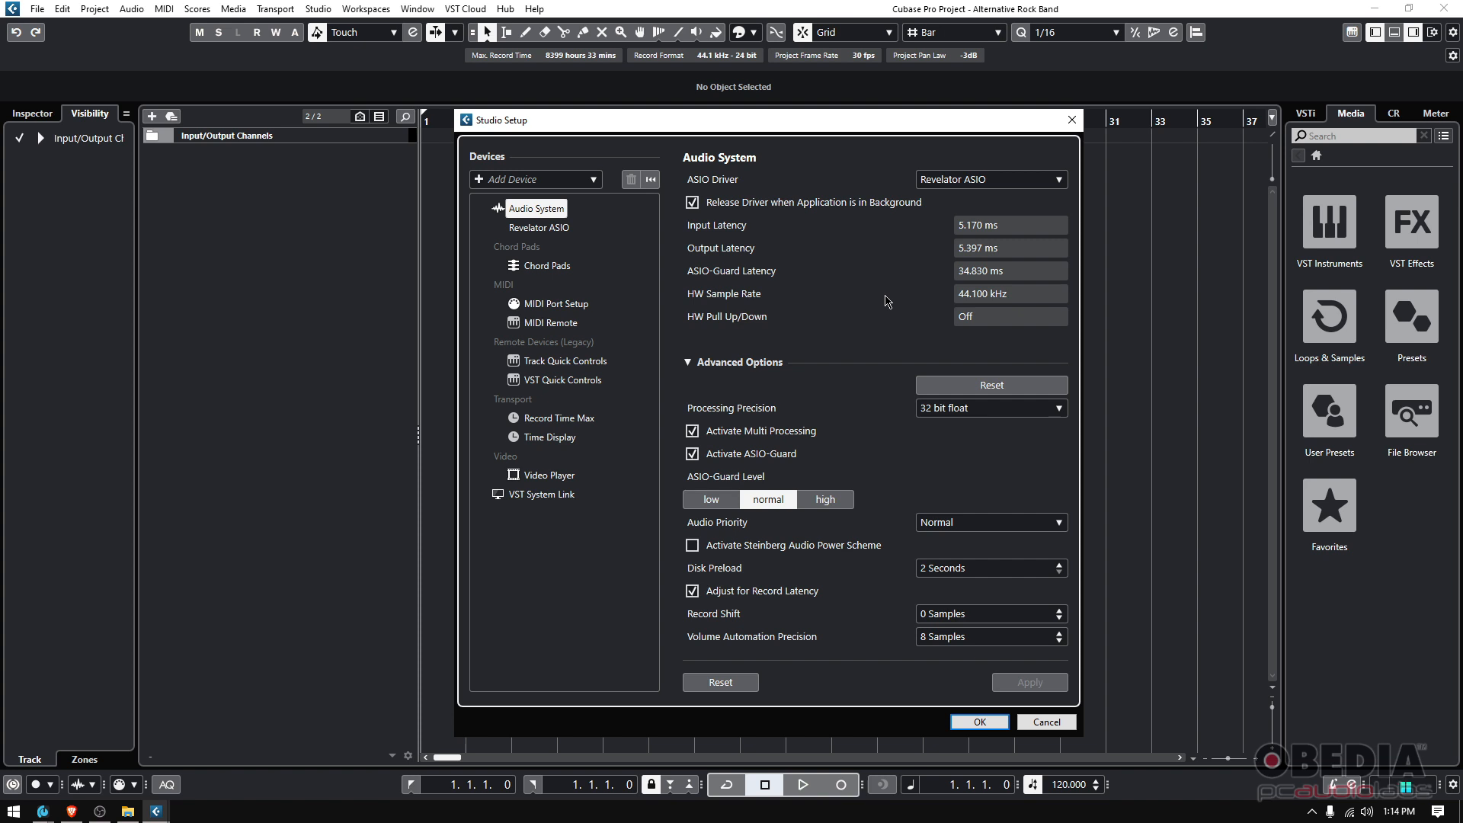
mouse_move(825, 358)
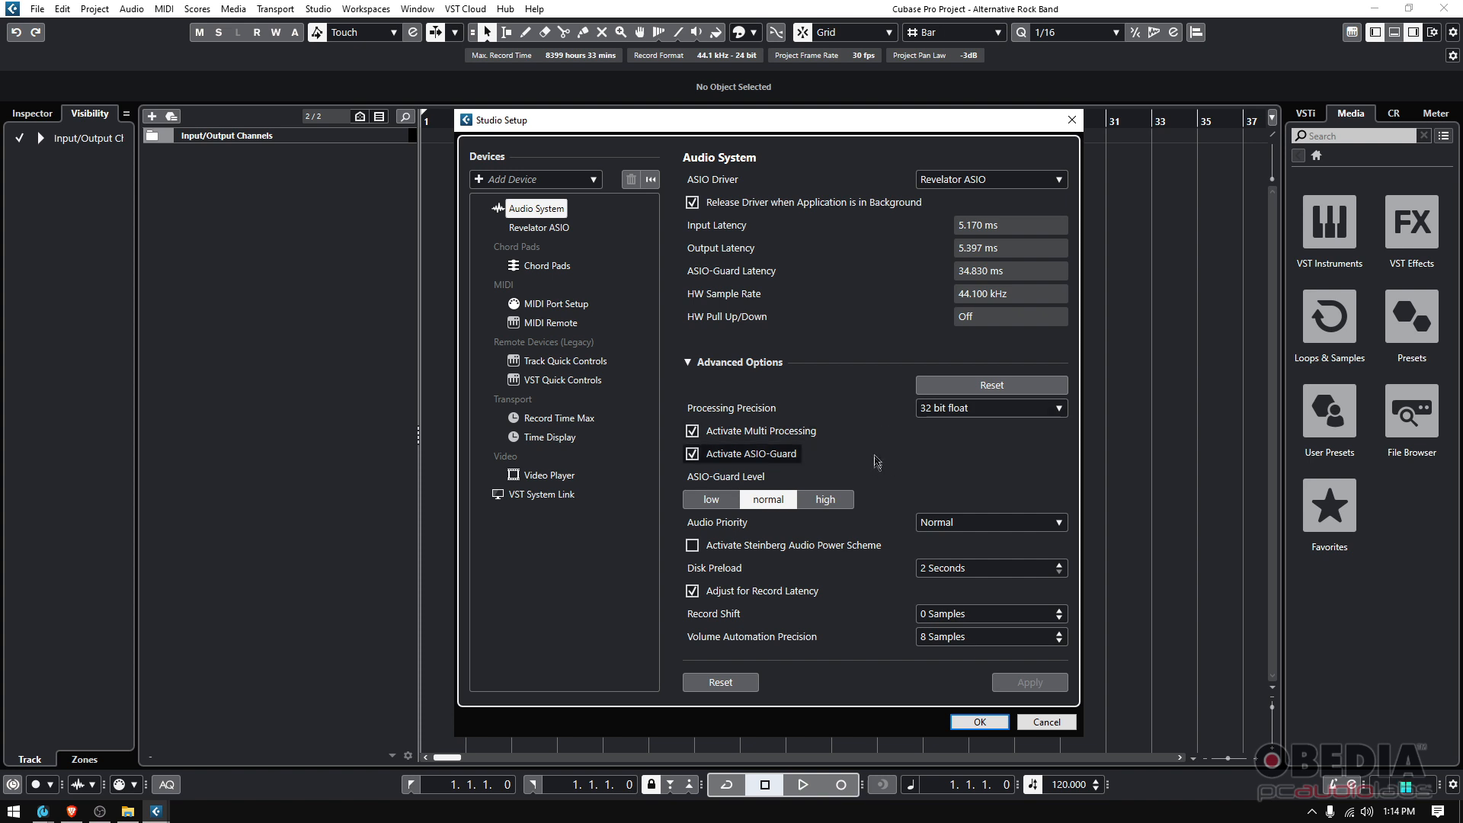
mouse_move(843, 418)
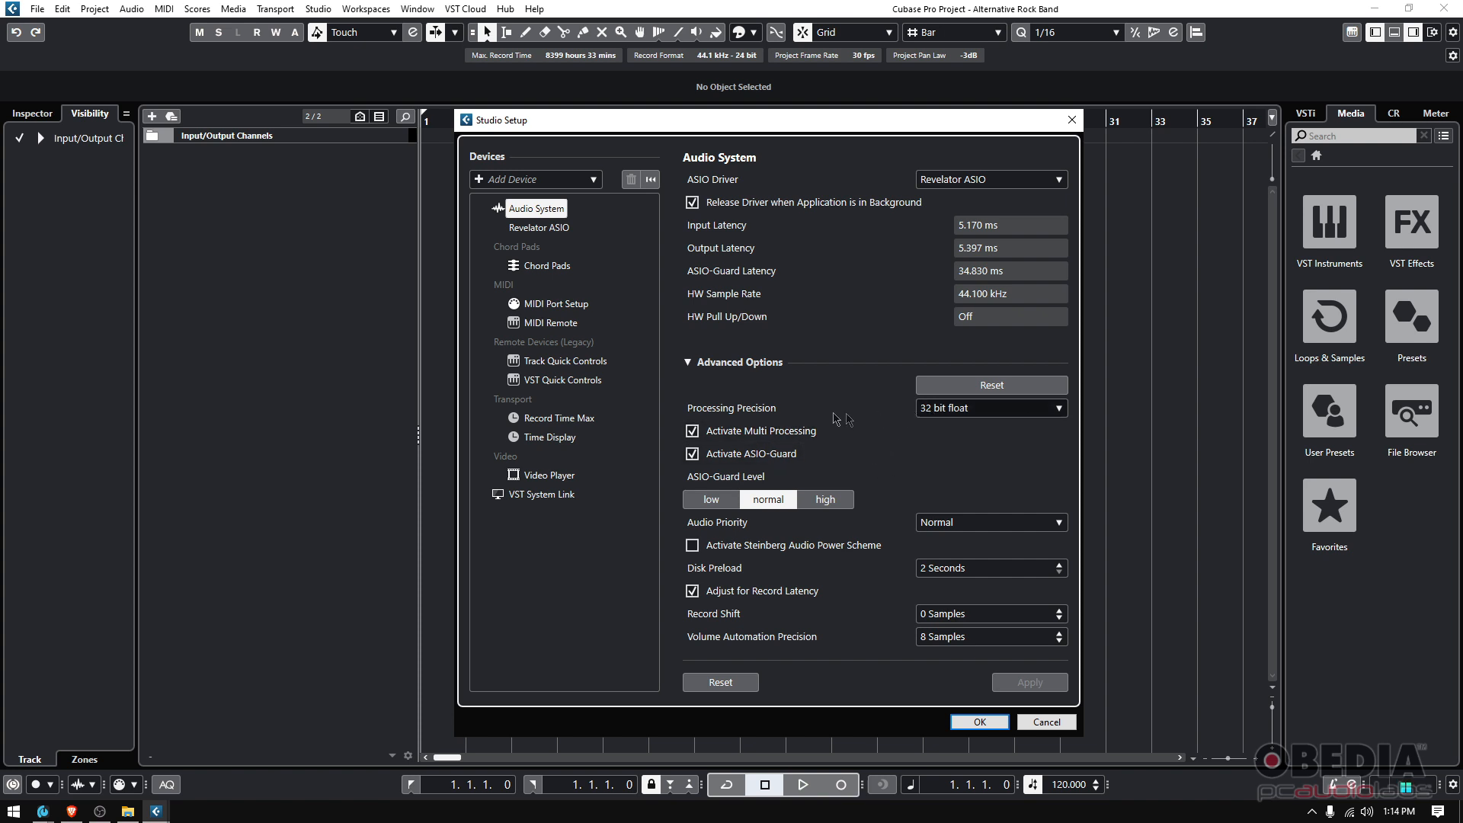
left_click(991, 409)
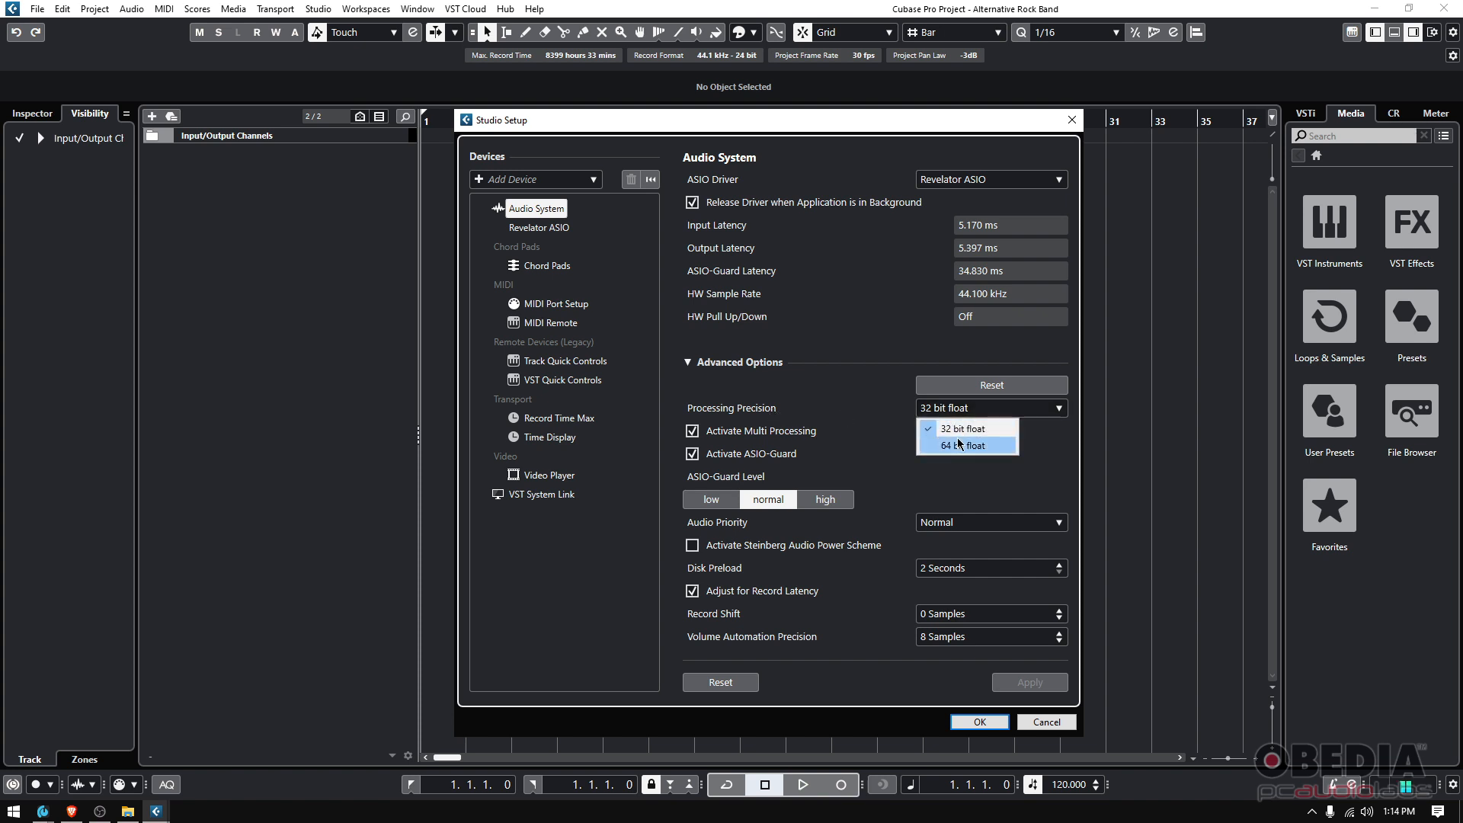
left_click(961, 428)
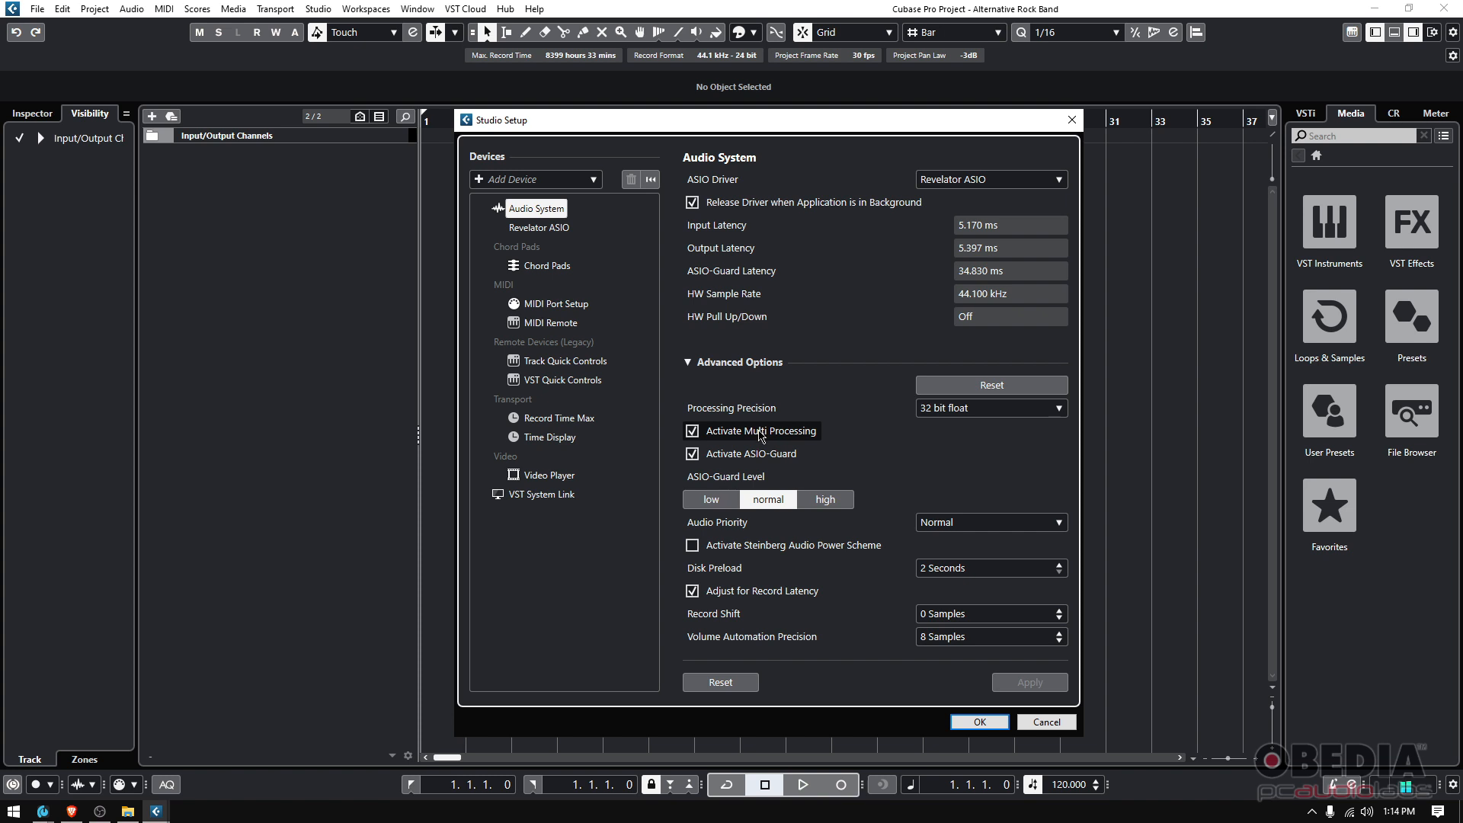
mouse_move(746, 457)
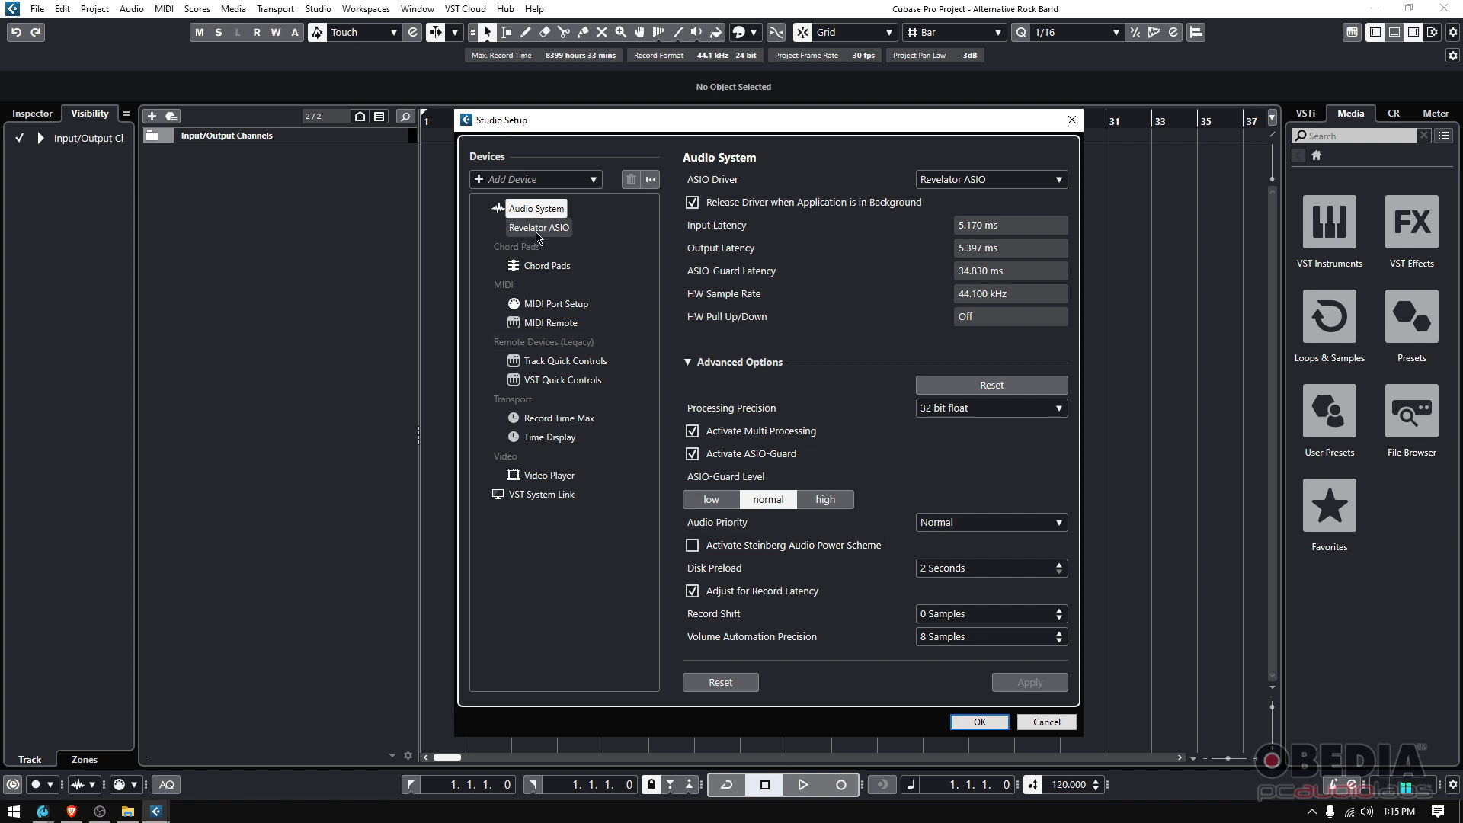
mouse_move(523, 233)
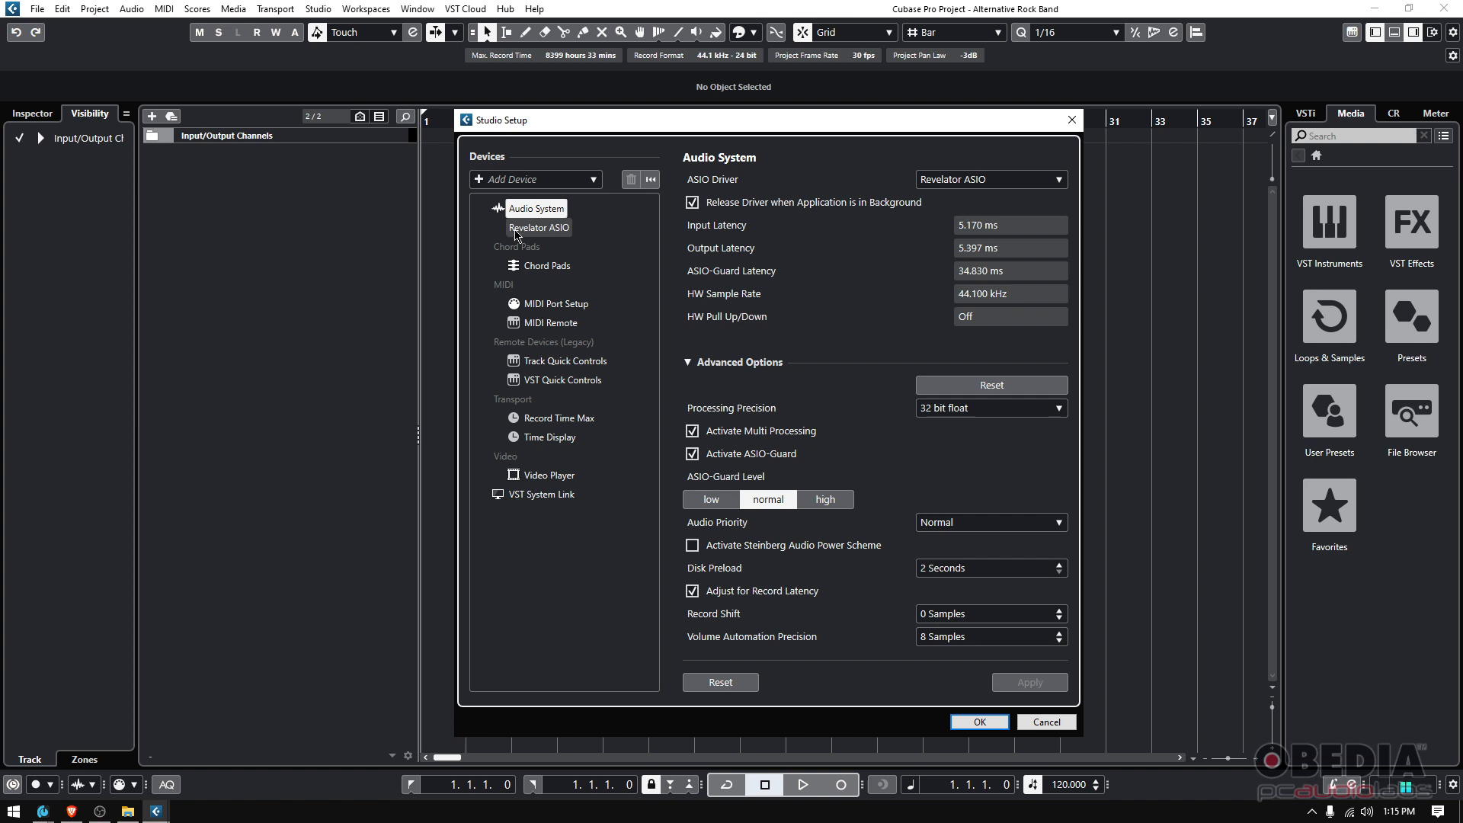
left_click(538, 227)
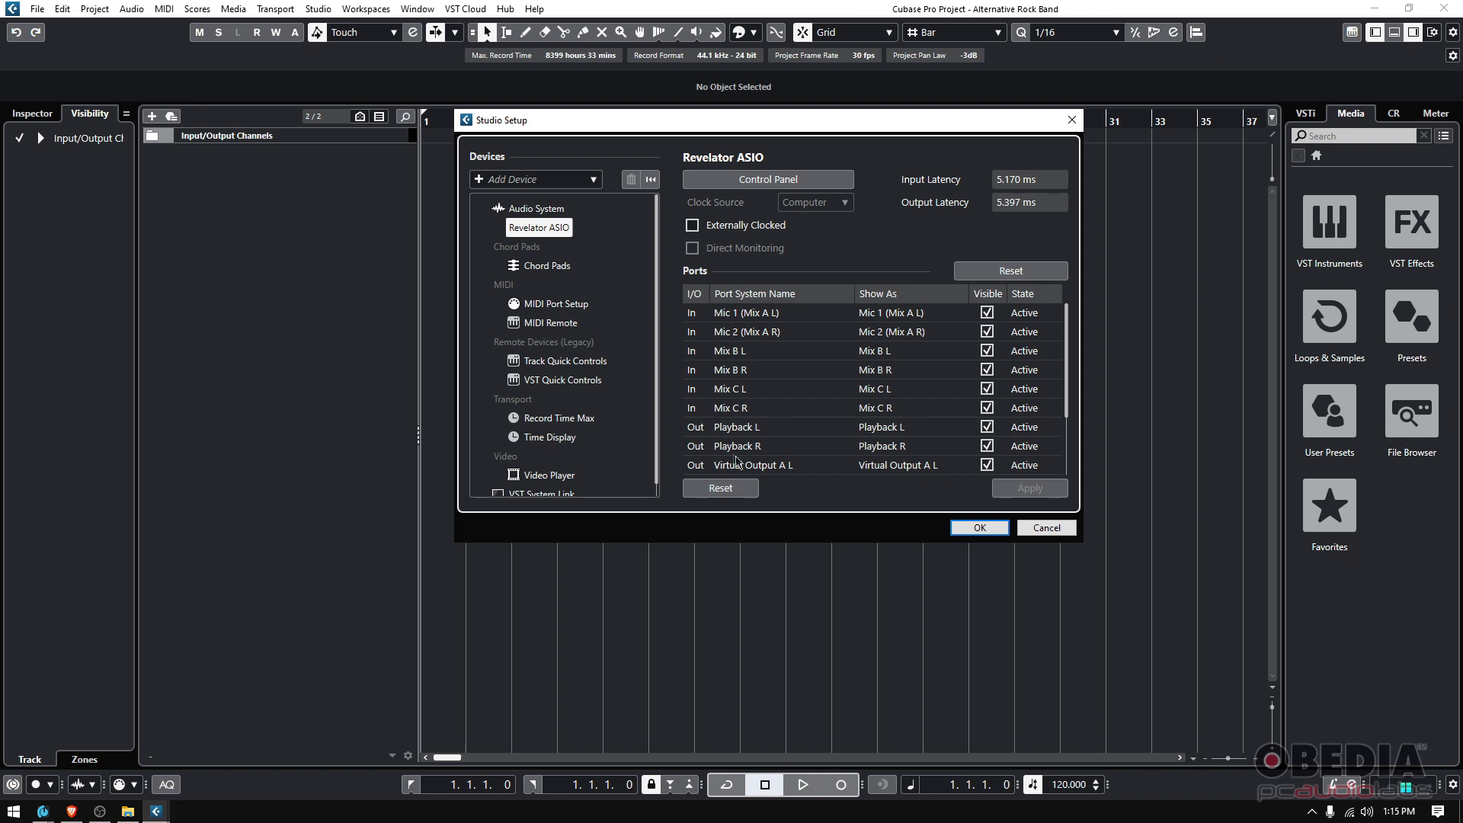
mouse_move(861, 367)
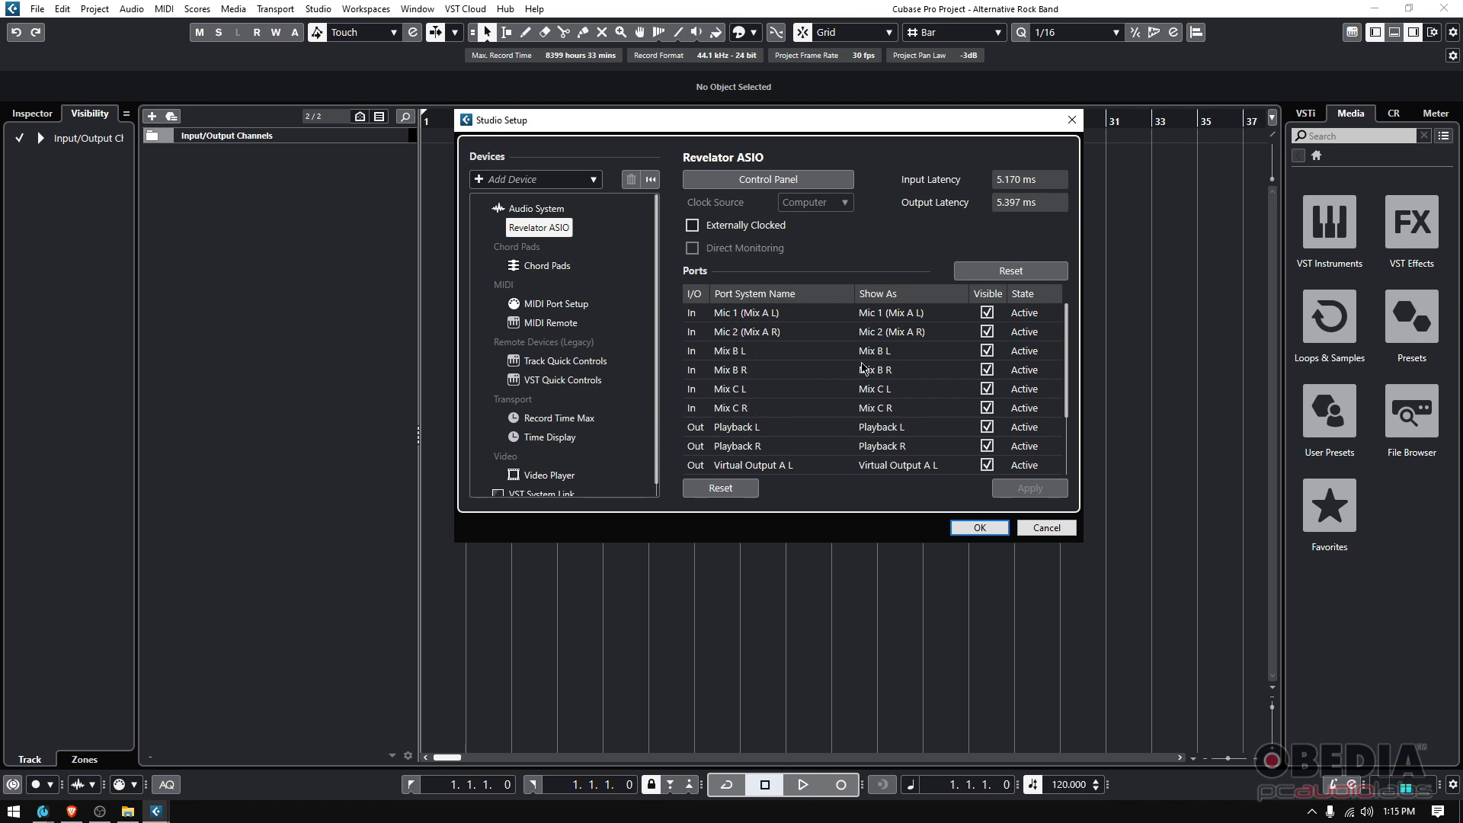
left_click(536, 209)
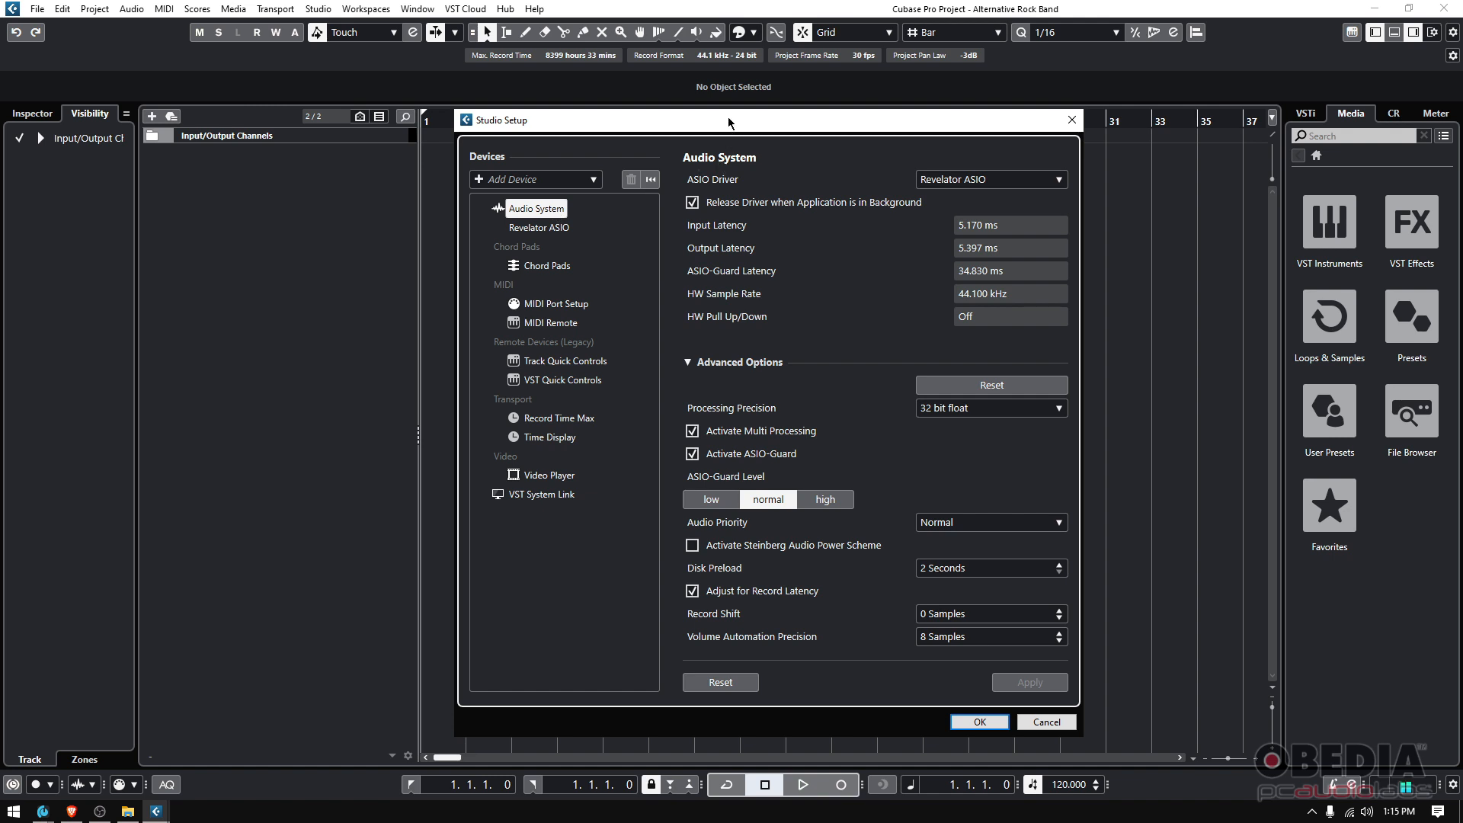
- Confirm Studio Setup with OK, keeping Revelator ASIO as the active driver
left_click_drag(730, 122, 705, 122)
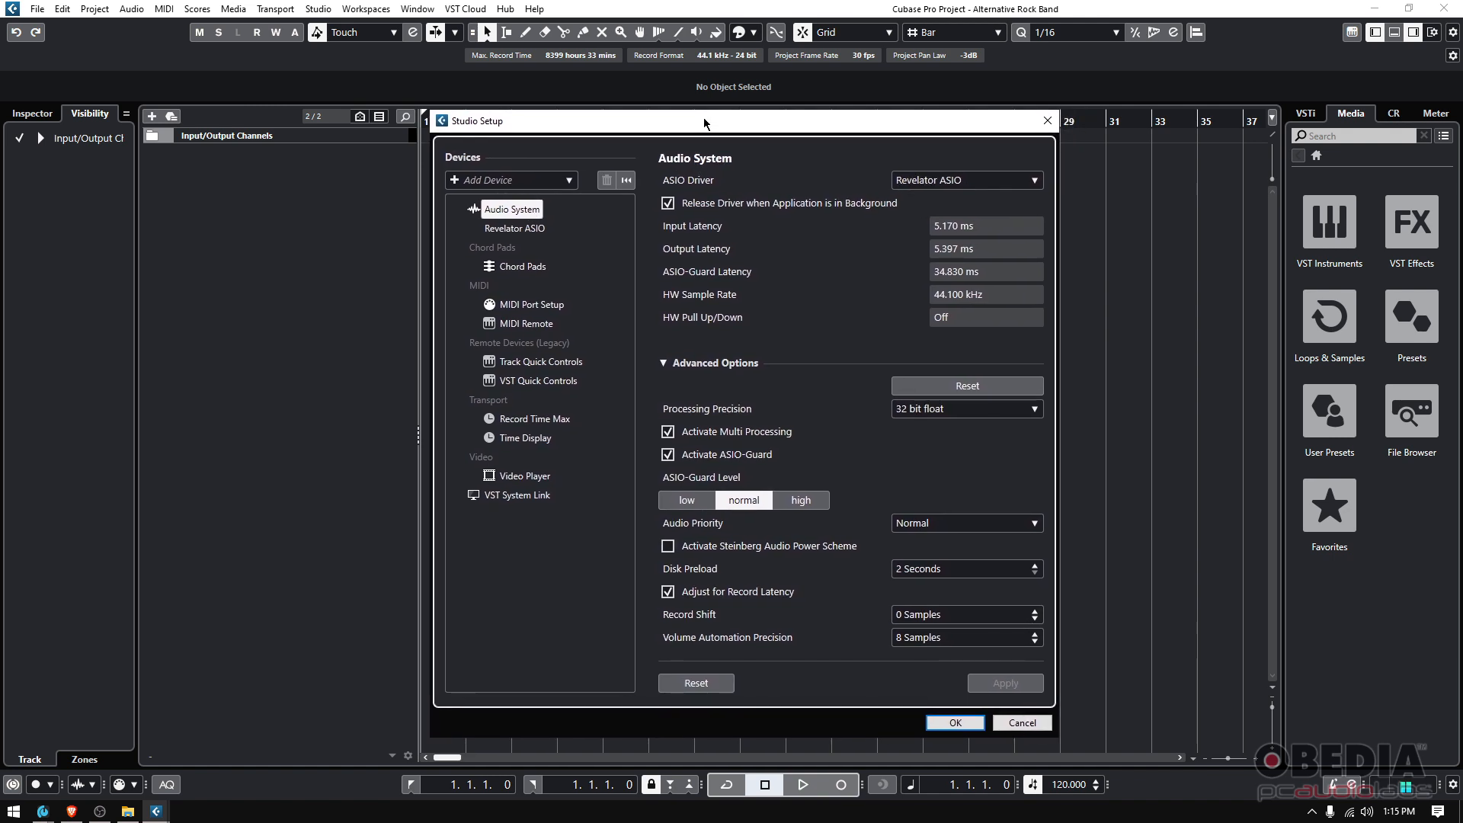
mouse_move(924, 180)
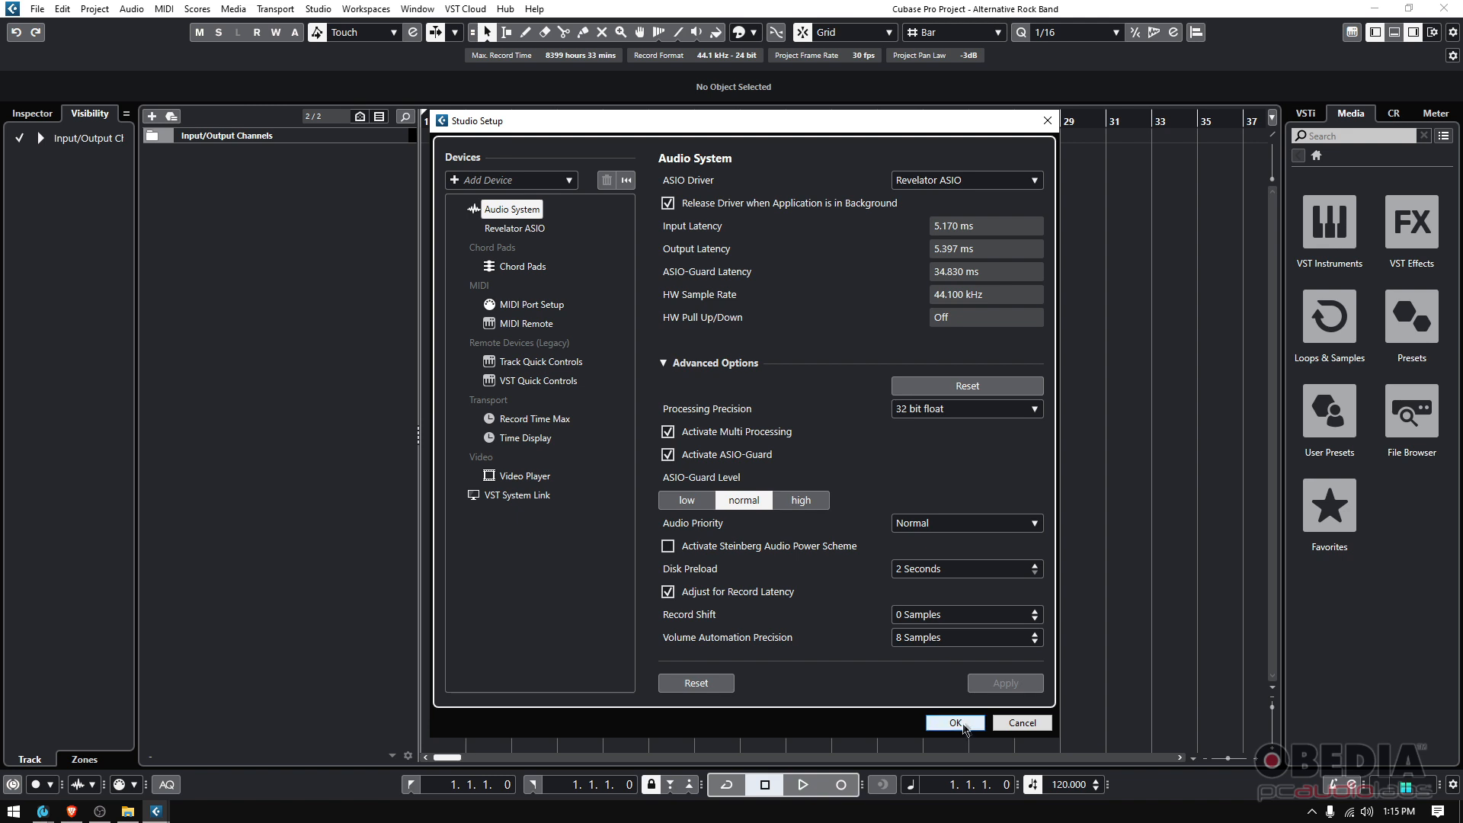
left_click(954, 722)
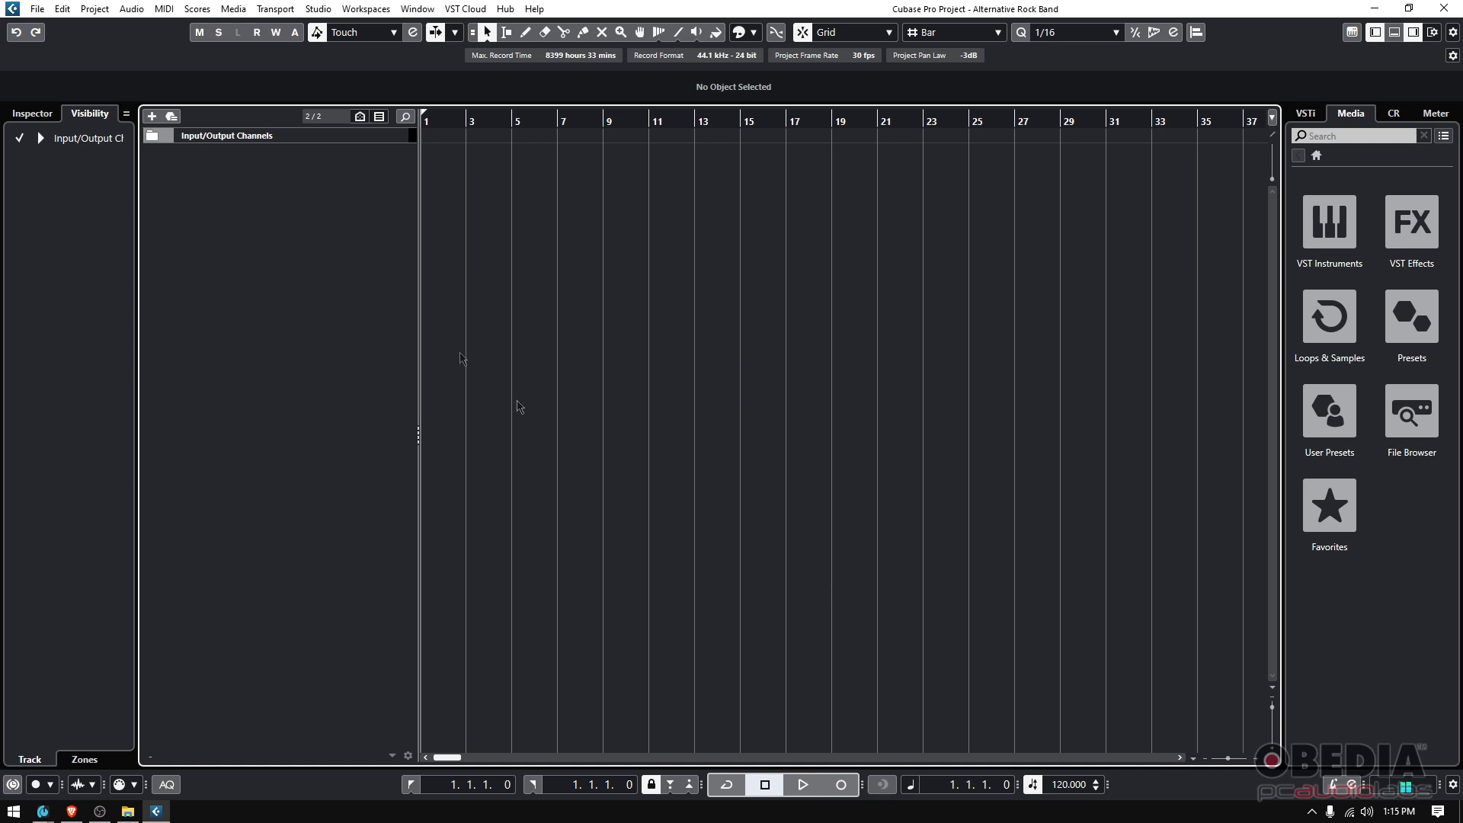
left_click(318, 9)
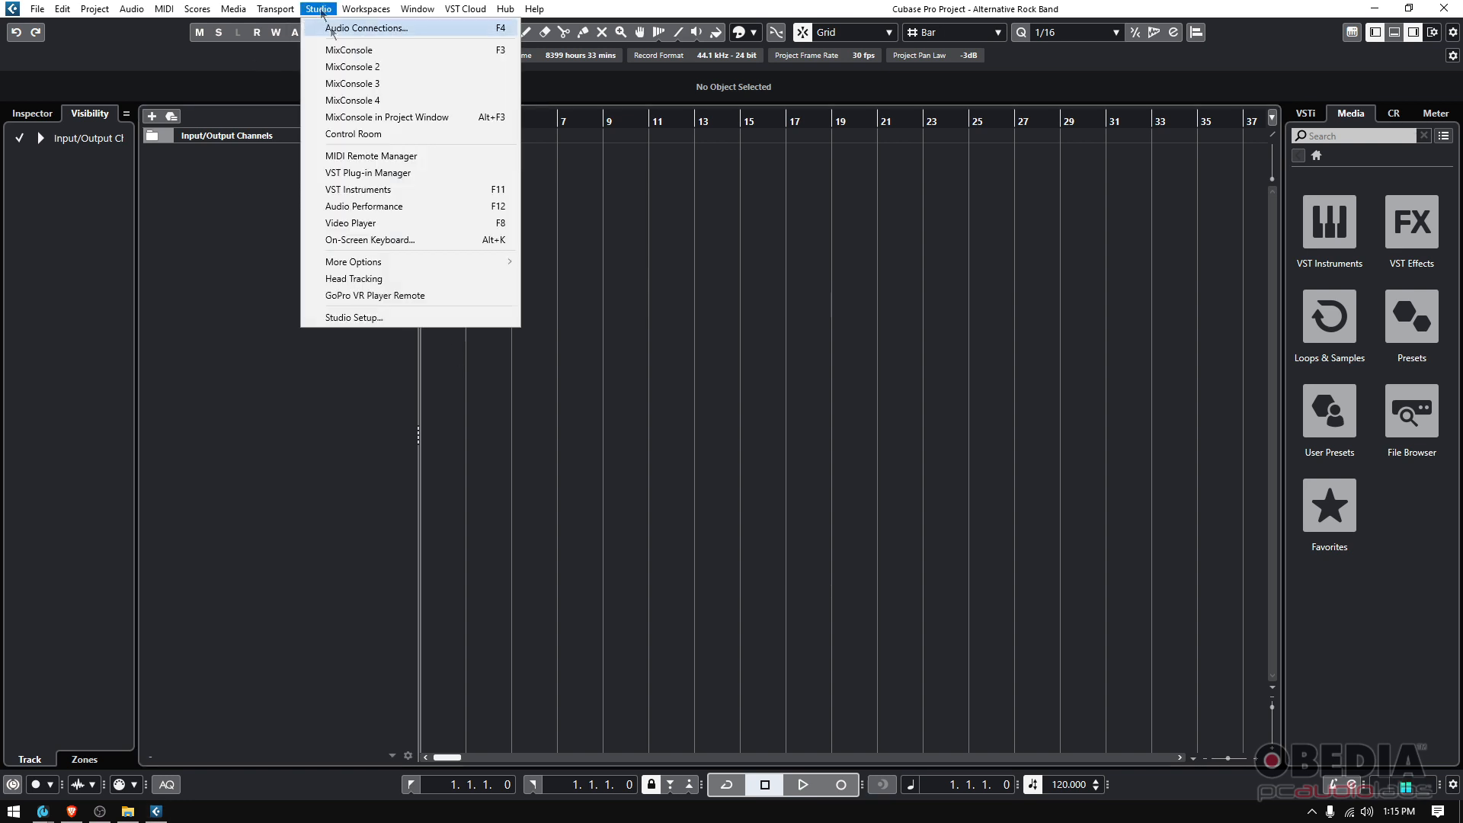
left_click(352, 317)
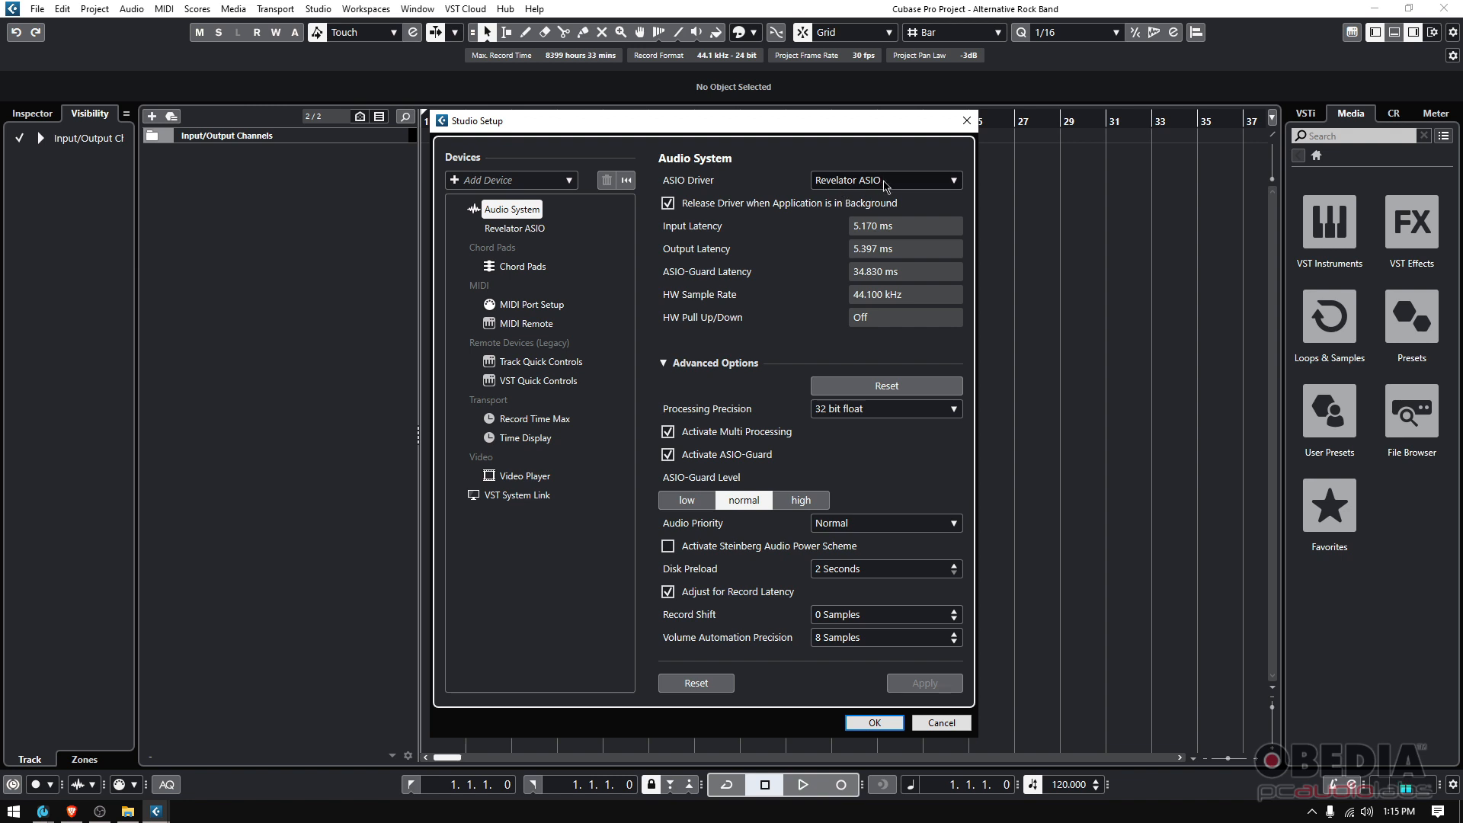
left_click(882, 180)
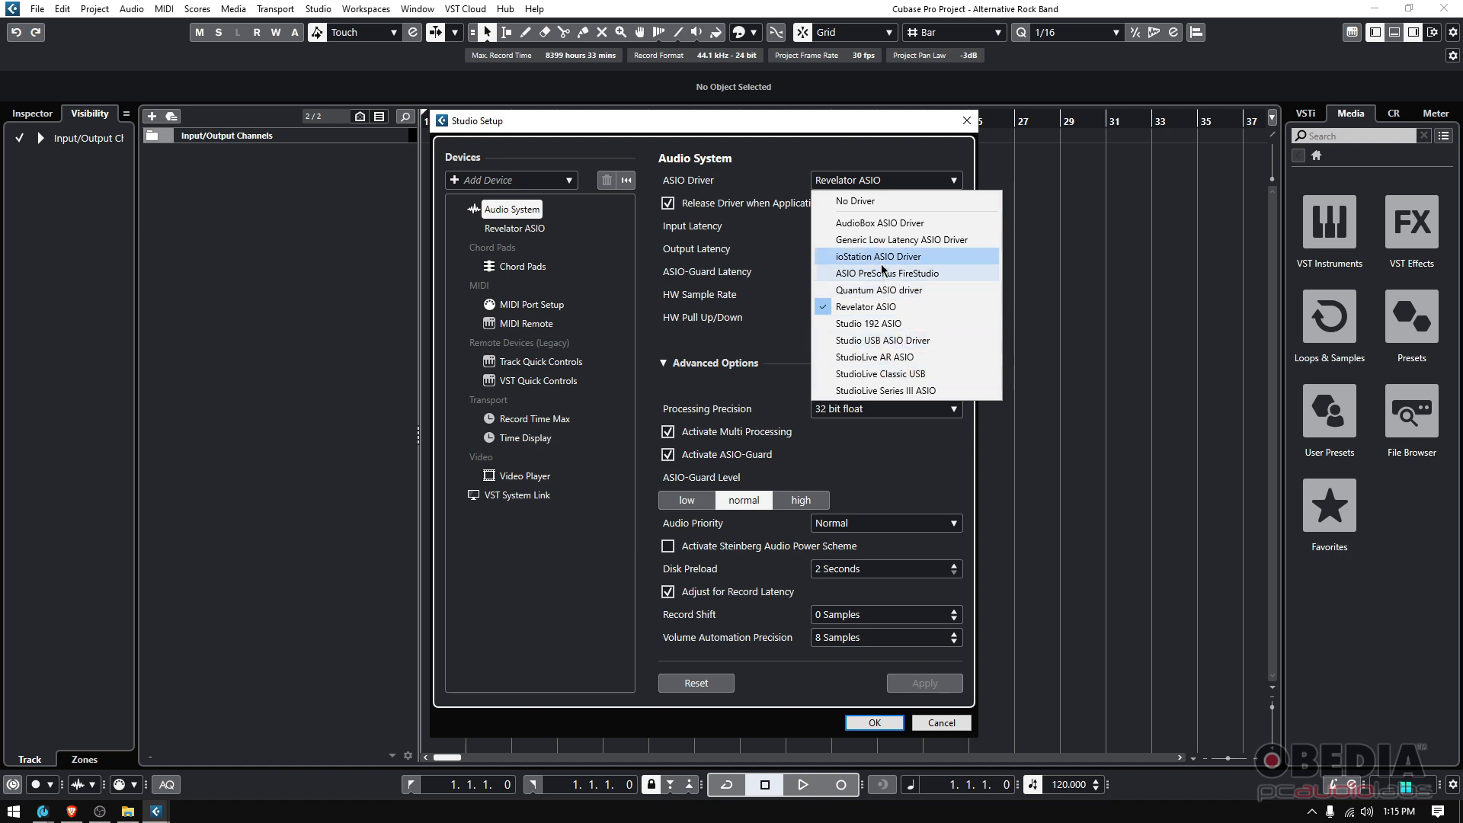
mouse_move(897, 323)
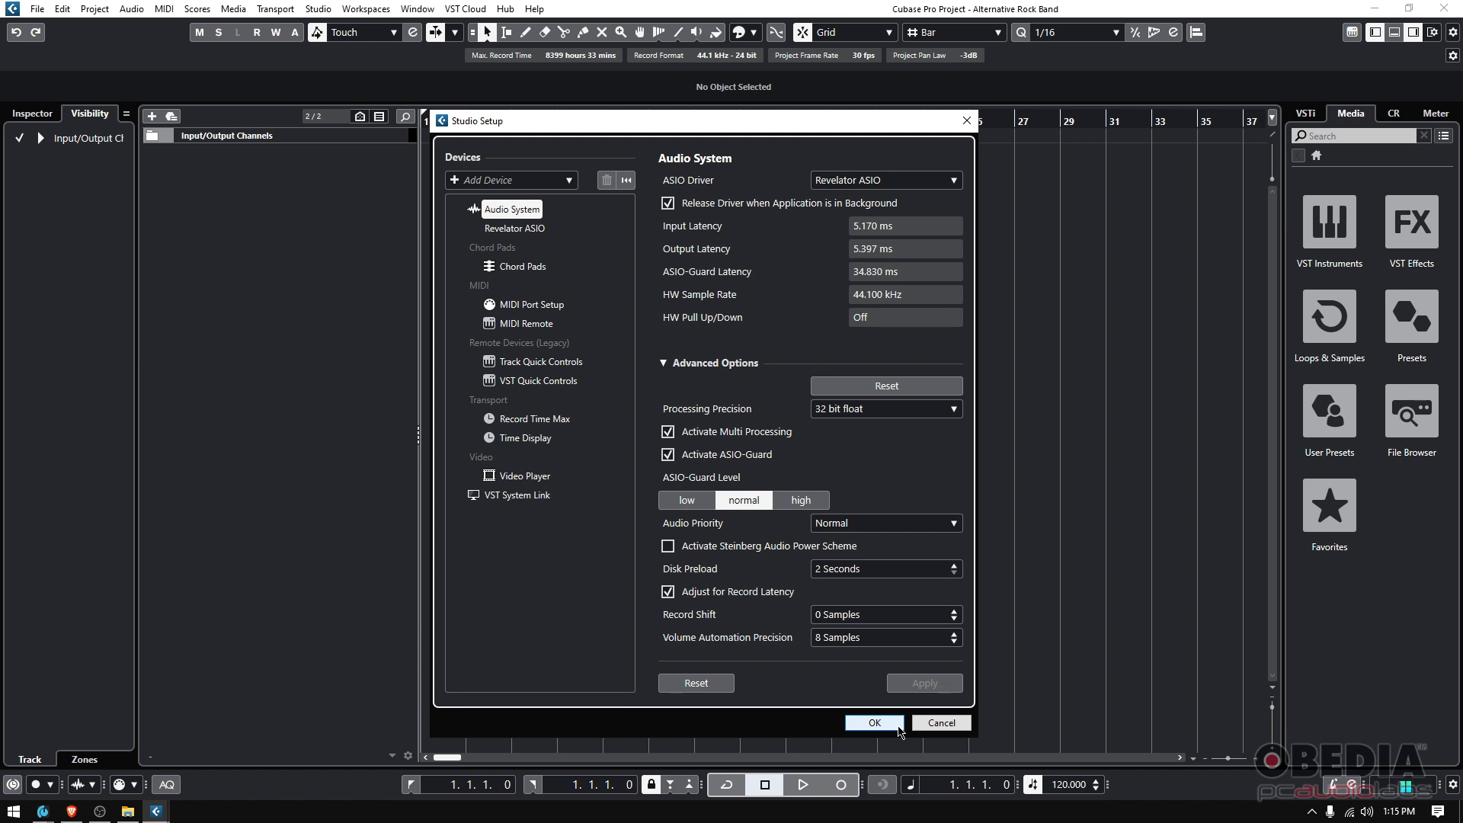
left_click(873, 723)
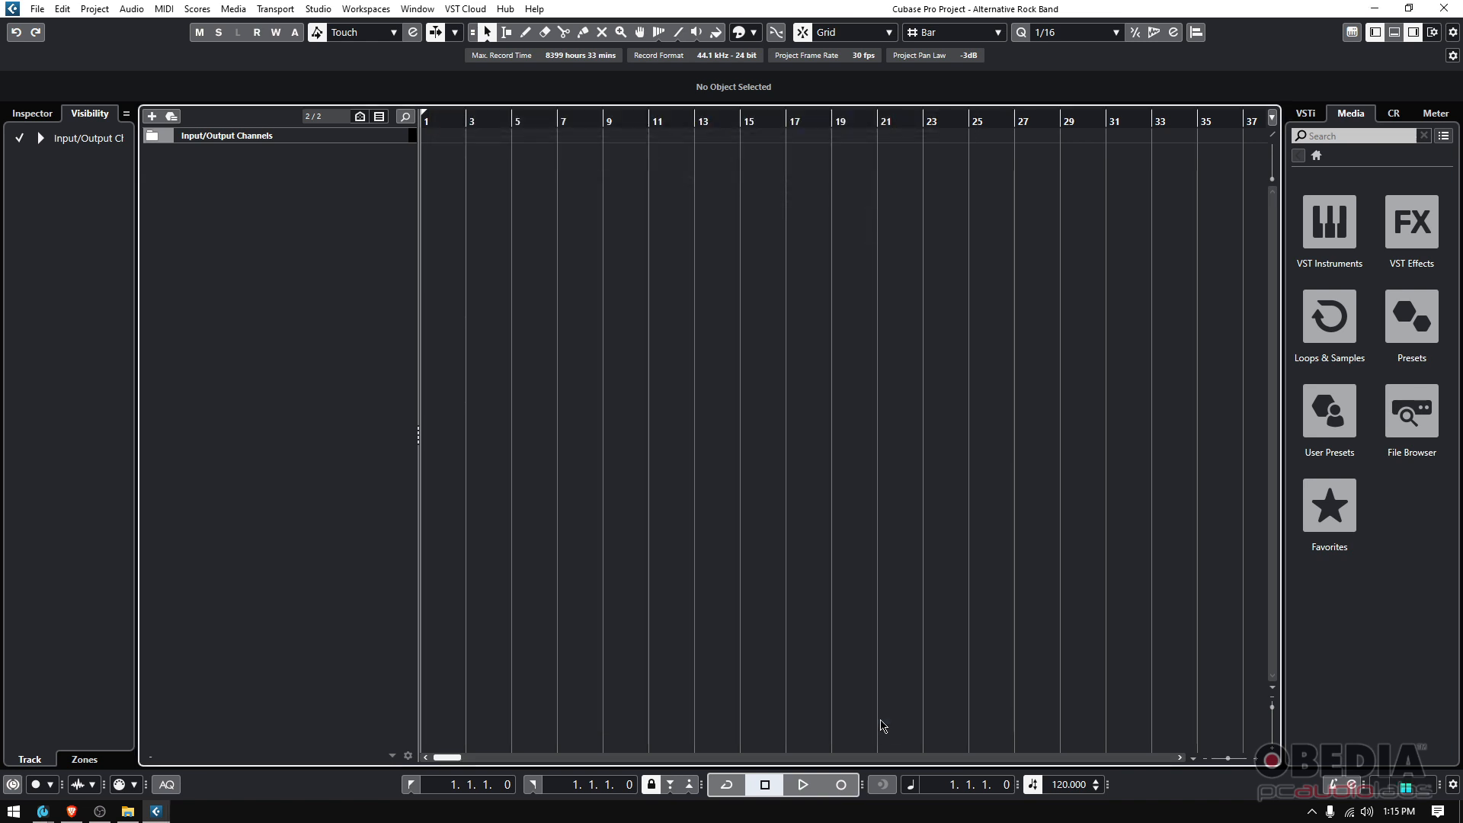